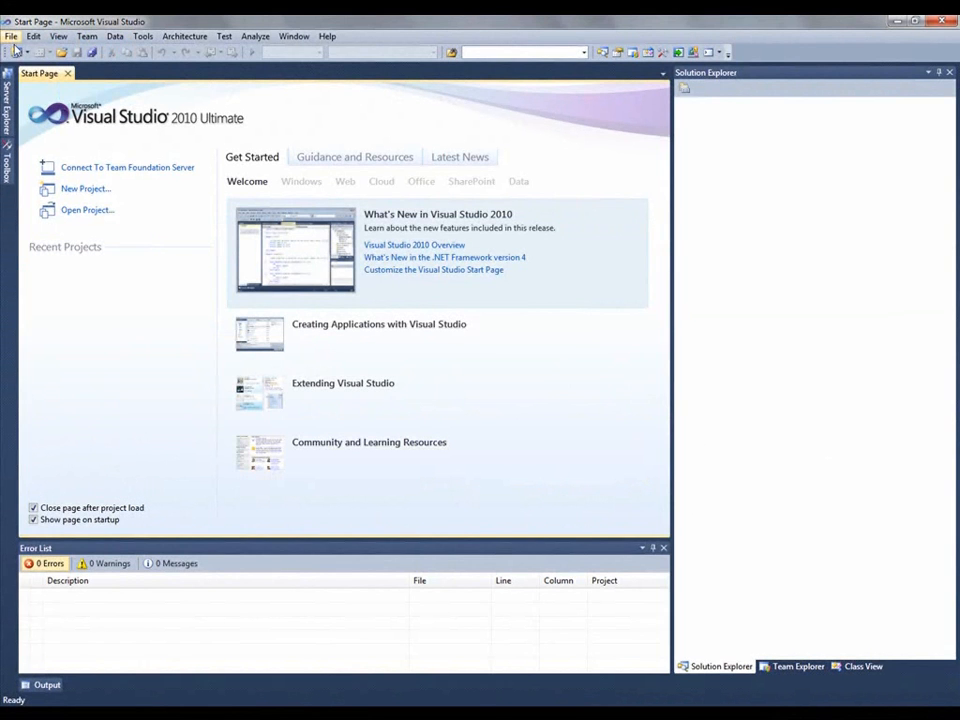
Start a new Silverlight Application project and name it XamComboEditorSample
left_click(11, 36)
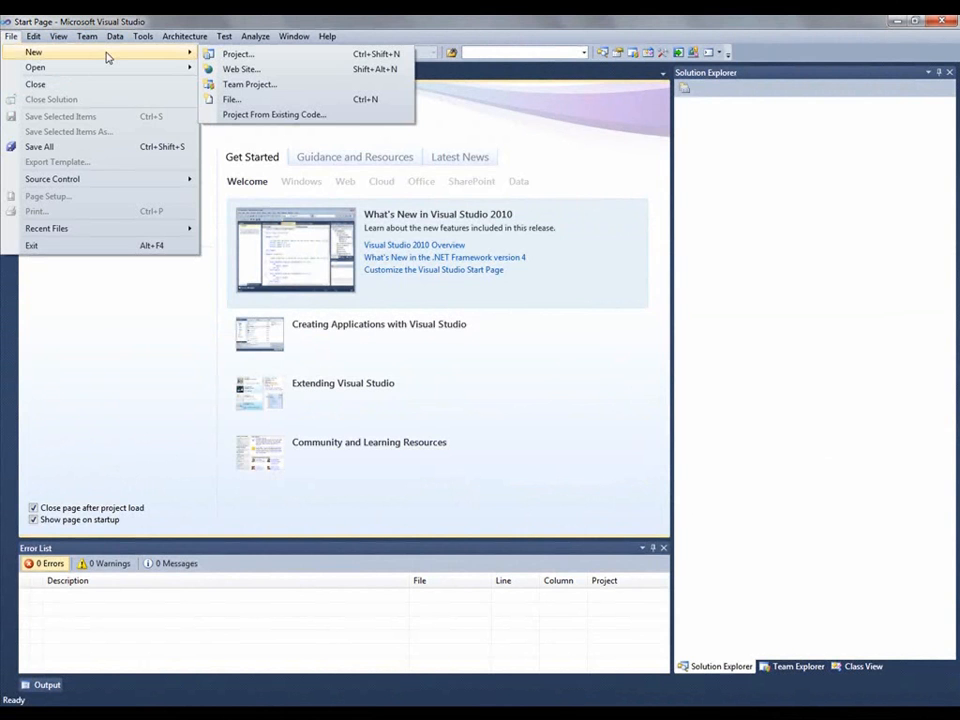
left_click(238, 53)
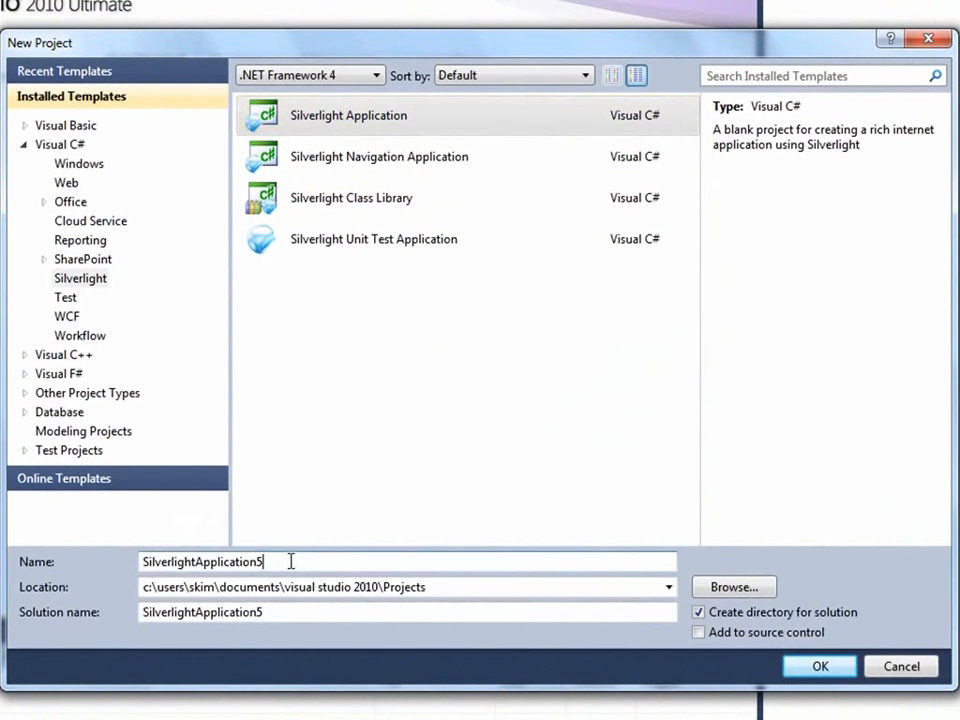
type("Xam")
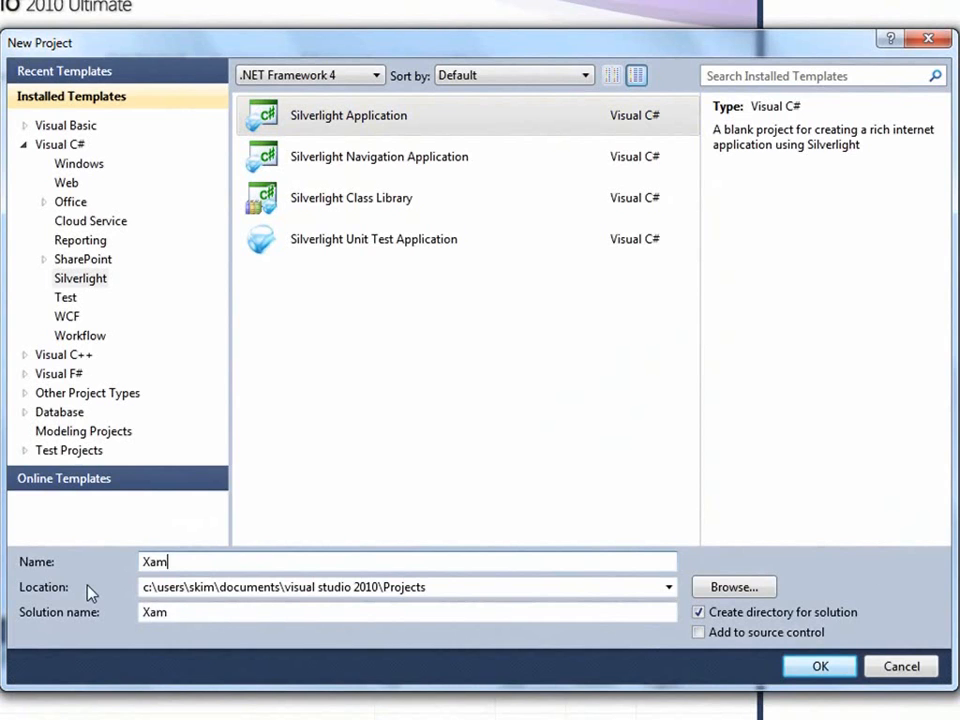
type("ComboEdito")
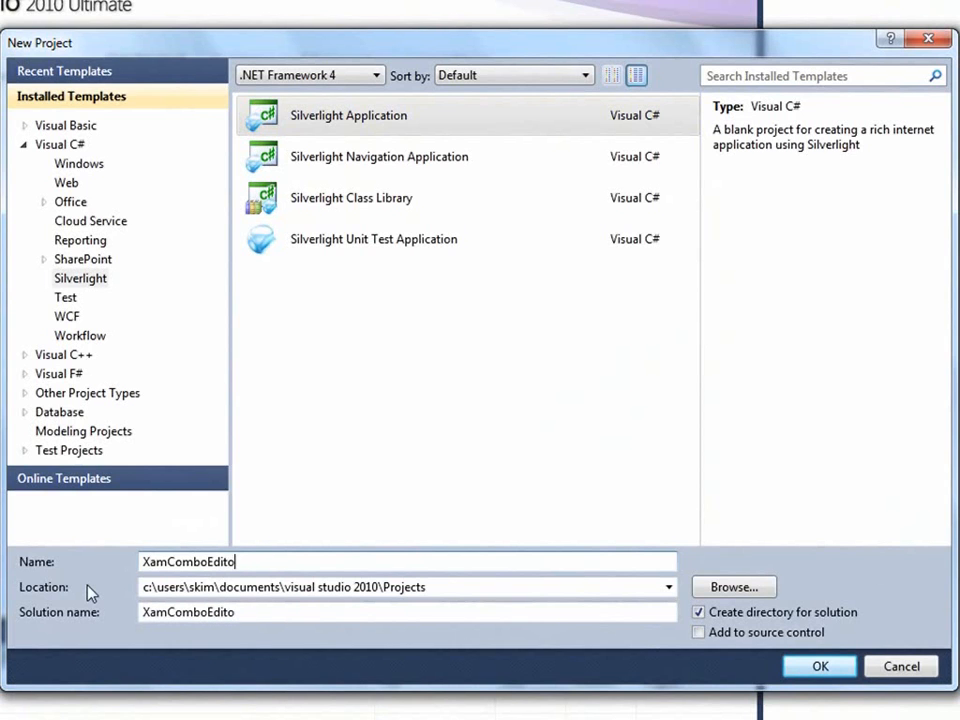
type("rSample")
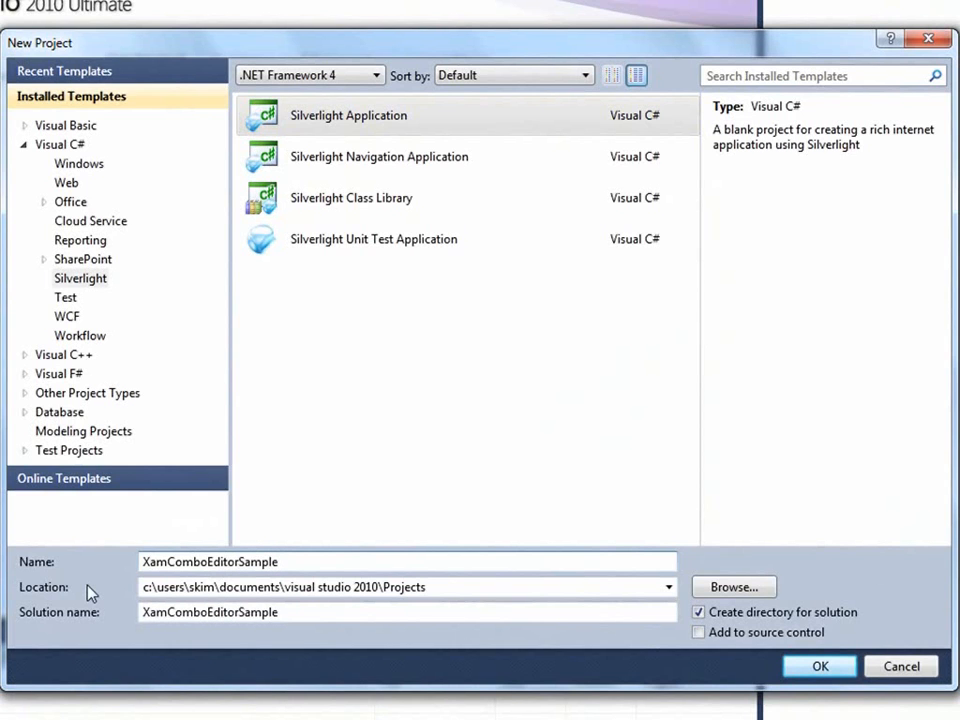
left_click(819, 666)
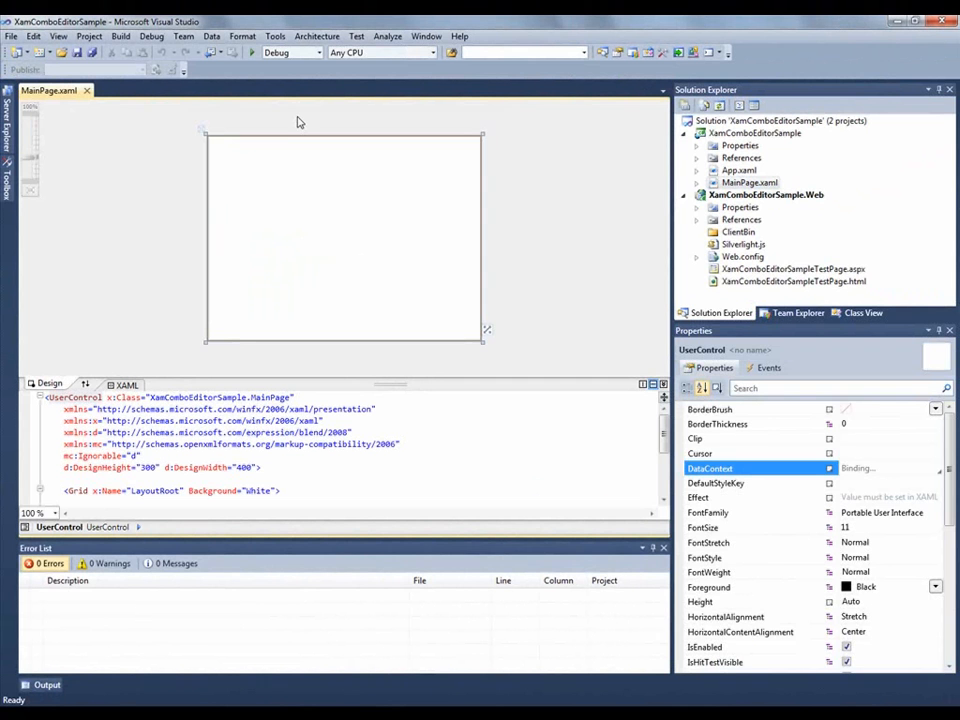
Drag a xamWebComboEditor from the Toolbox onto MainPage and widen it
left_click(8, 190)
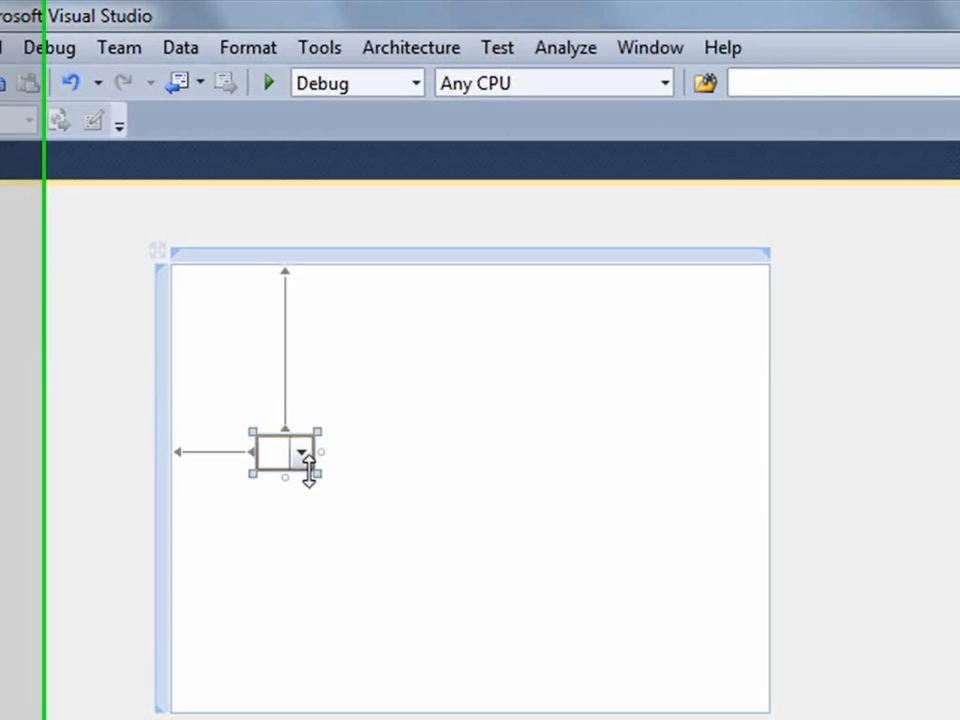
left_click_drag(320, 452, 628, 463)
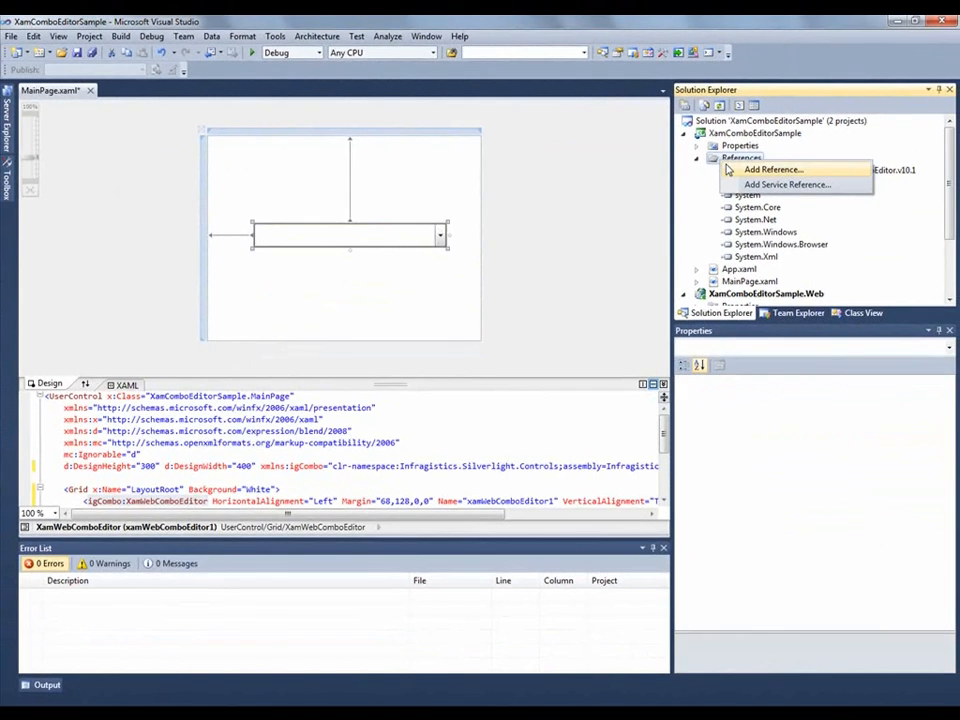
Reference C:\silverlightdlls\Infragistics.Silverlight.v10.1.dll, then build and launch the sample
left_click(772, 169)
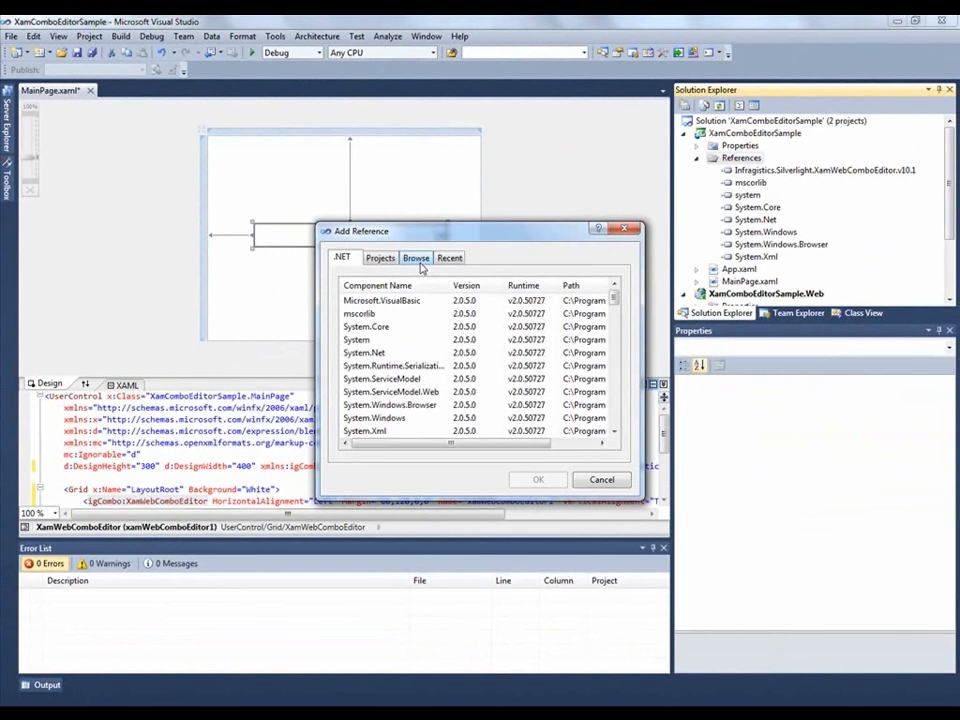
left_click(416, 257)
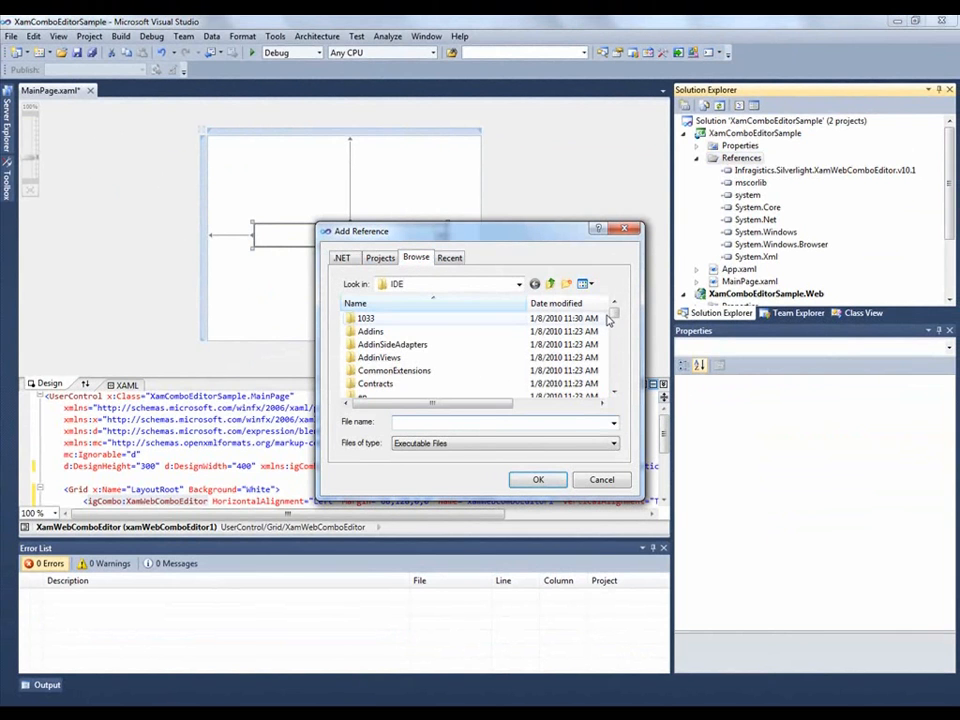
left_click(518, 283)
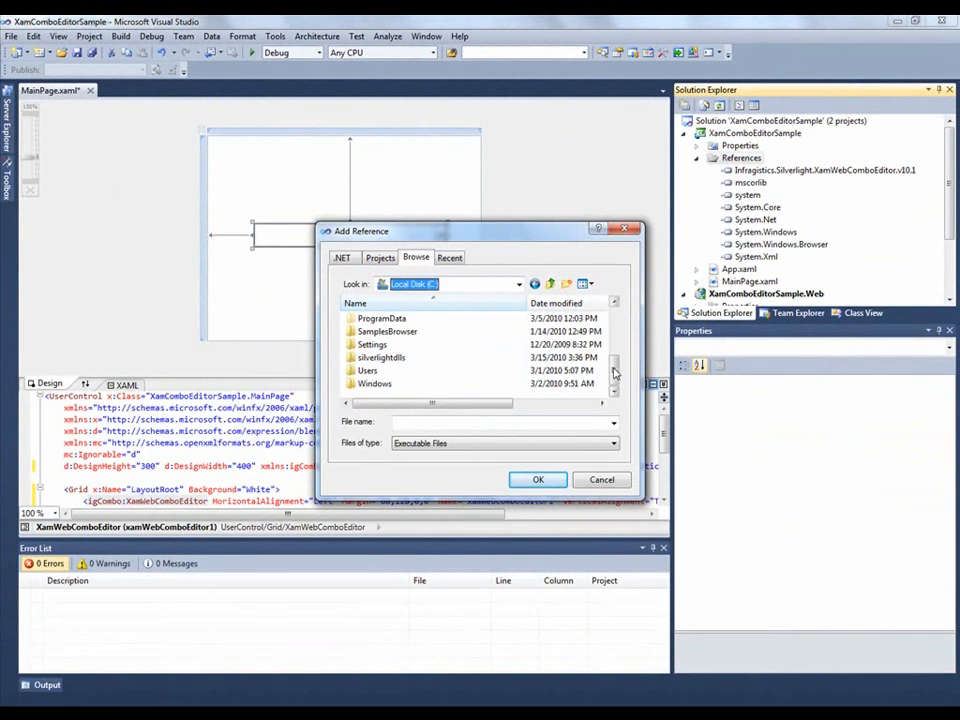
double_click(381, 357)
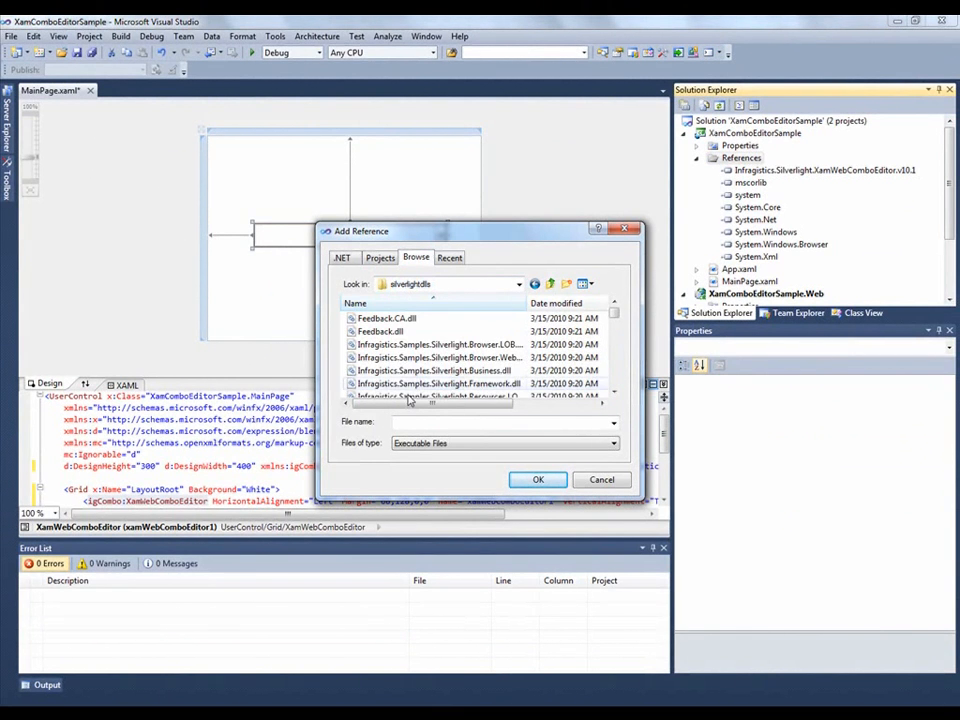
scroll("down", 3)
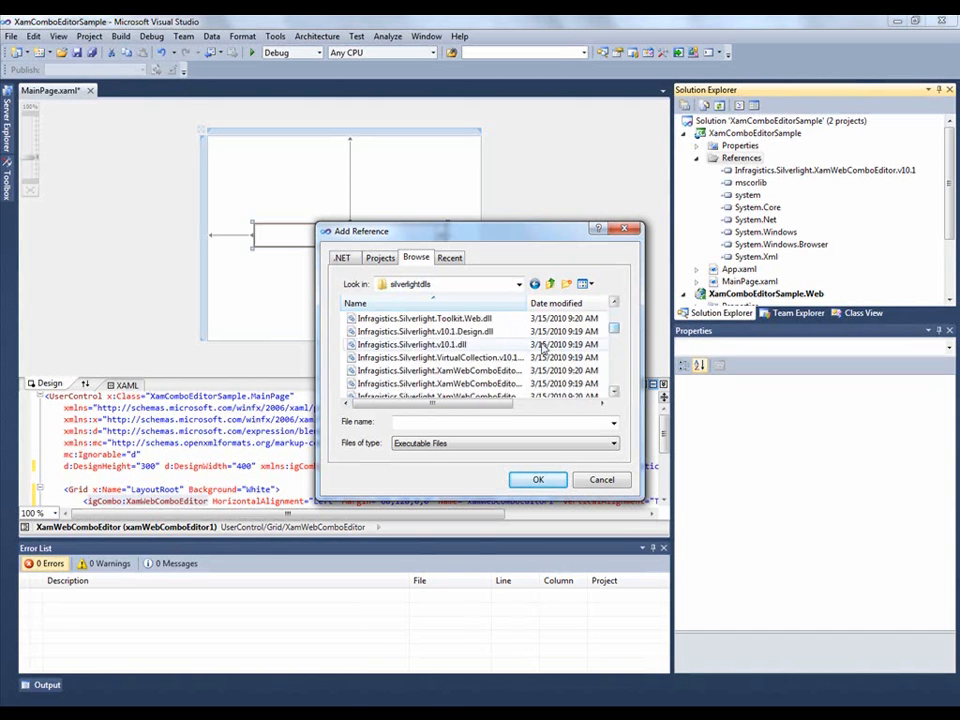
left_click(412, 344)
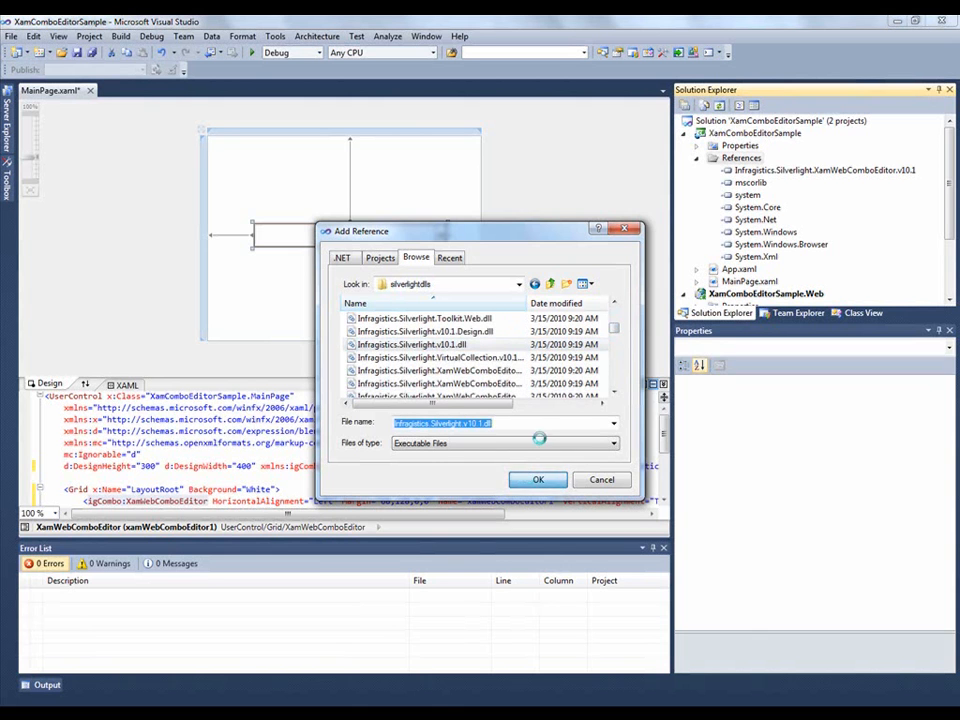
left_click(538, 480)
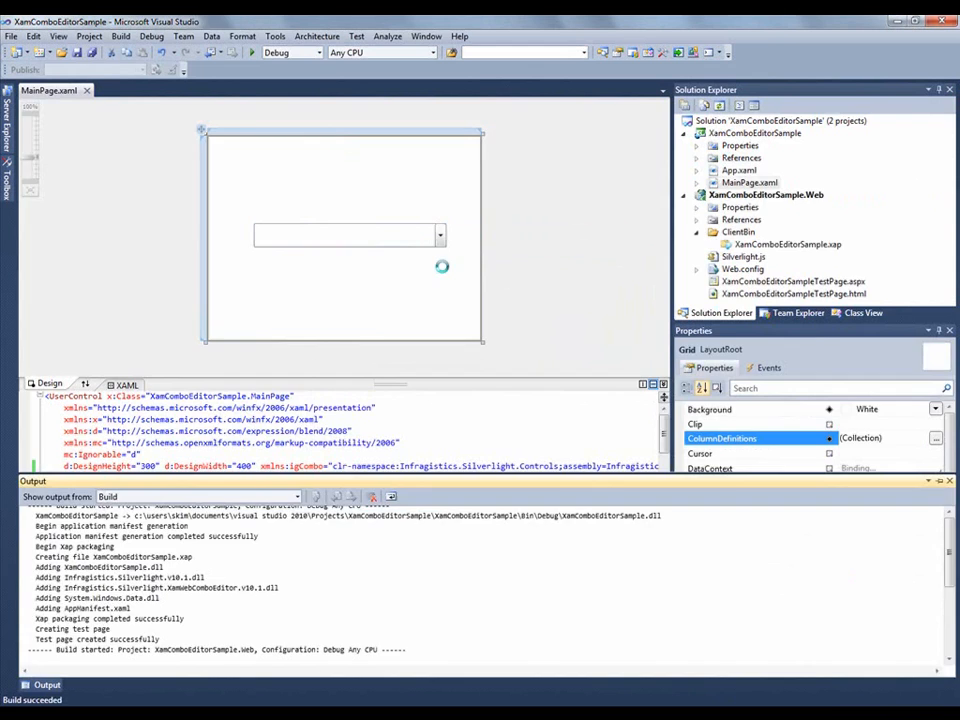
left_click(251, 52)
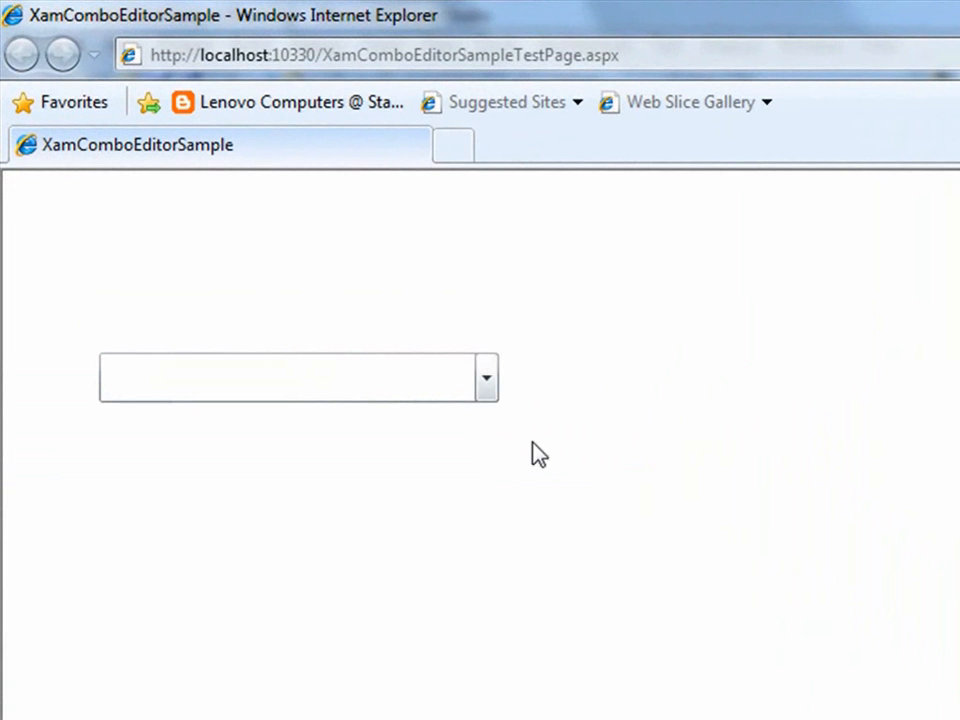
Open the empty combo editor's drop-down on the XamComboEditorSampleTestPage
left_click(295, 377)
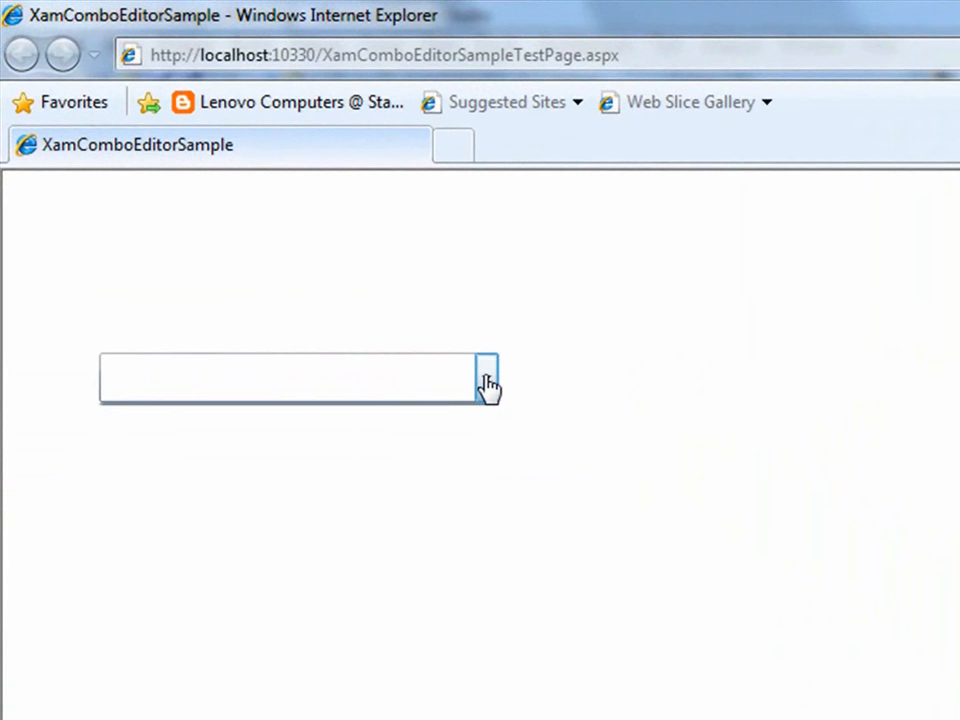
mouse_move(586, 404)
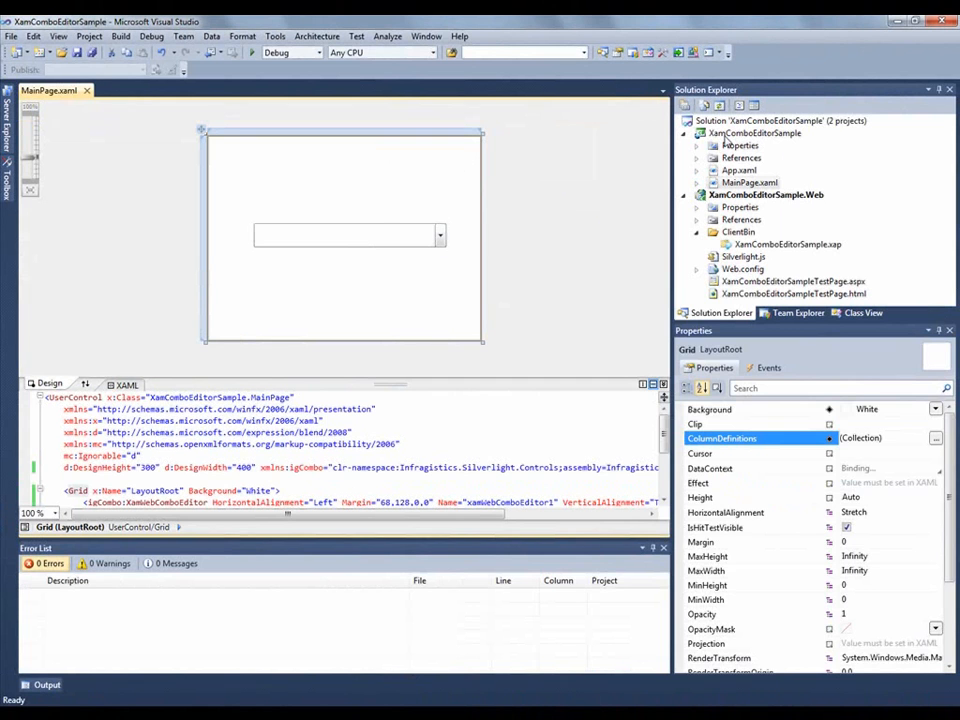
Add a new Class item named DataUtil.cs to the XamComboEditorSample project
right_click(755, 133)
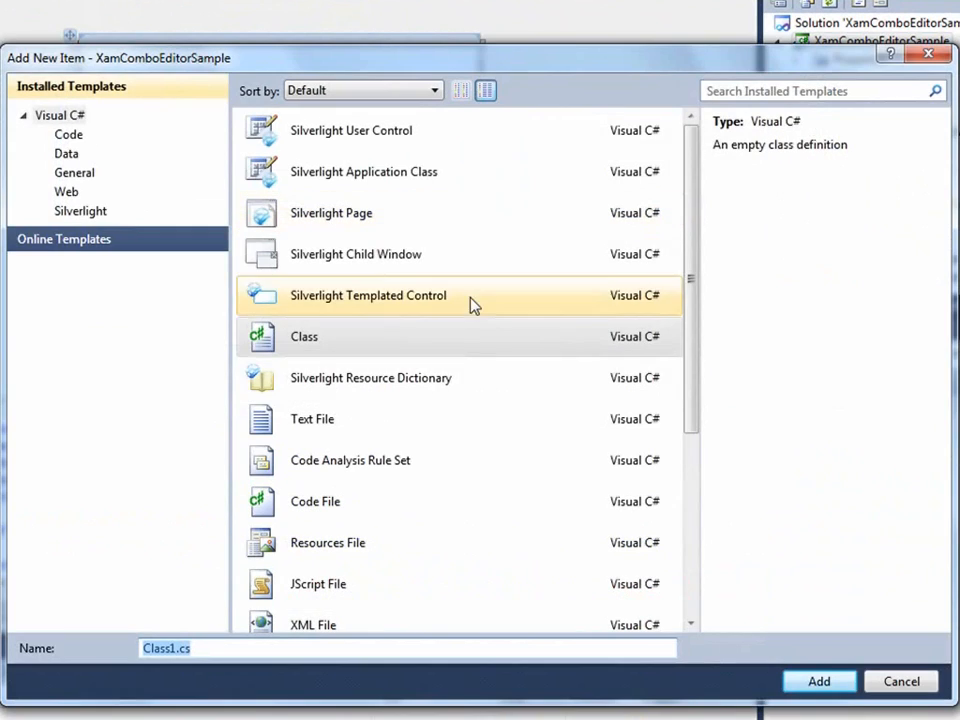
left_click(304, 336)
type("DataUtil")
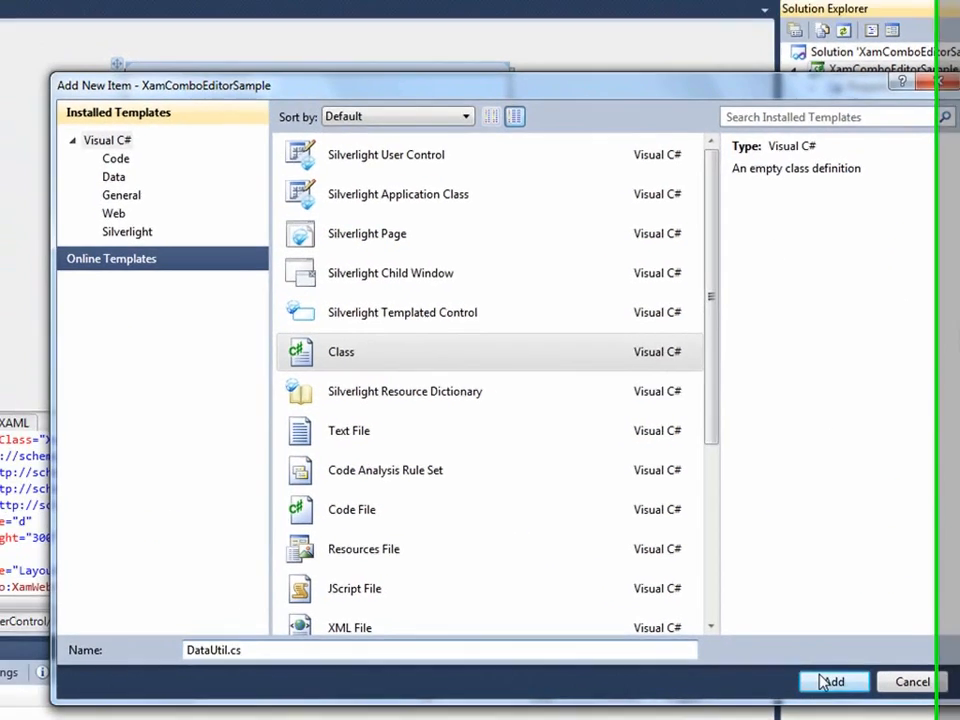
left_click(832, 681)
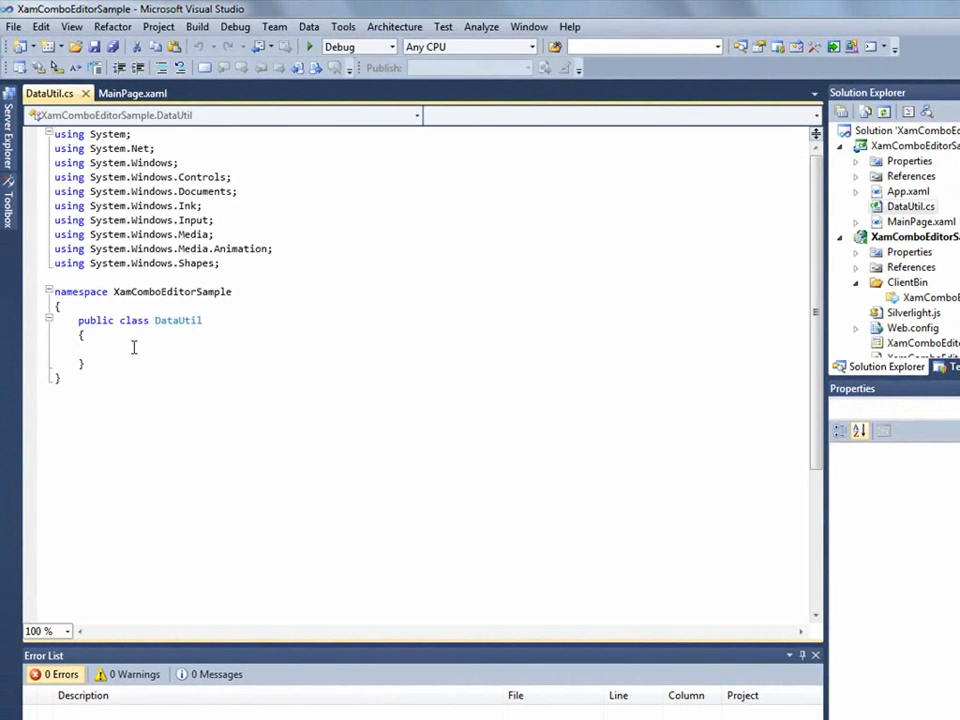
Fill DataUtil.cs with the DataUtil code snippet from the Toolbox
left_click(8, 205)
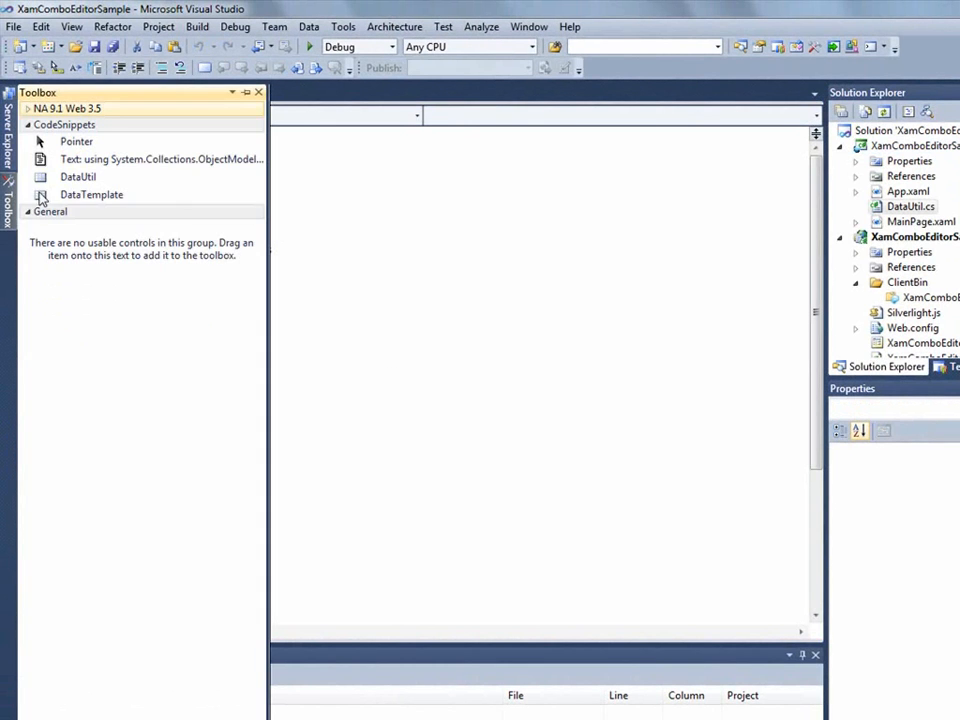
left_click(77, 176)
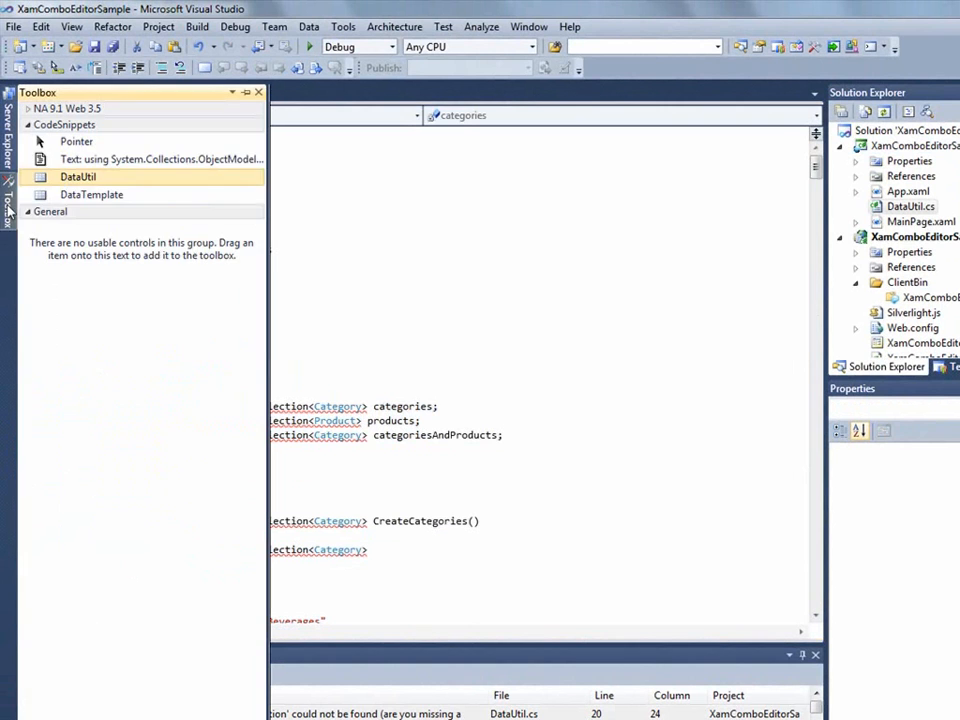
left_click(140, 159)
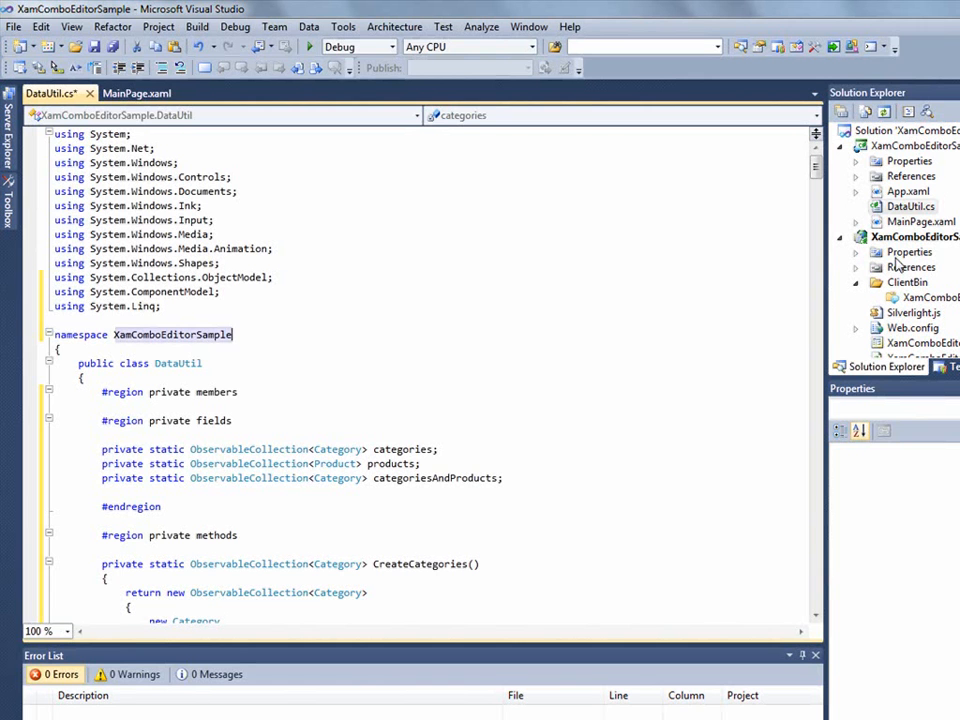
Map an xmlns:local namespace in MainPage.xaml
left_click(921, 221)
type("xmln")
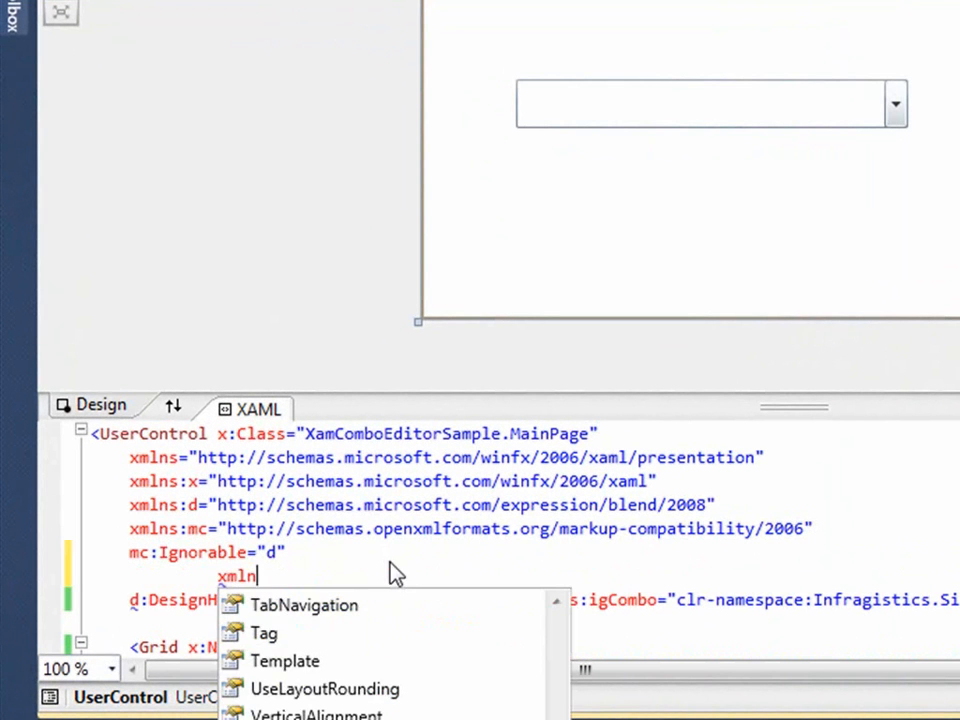
type("s:loca")
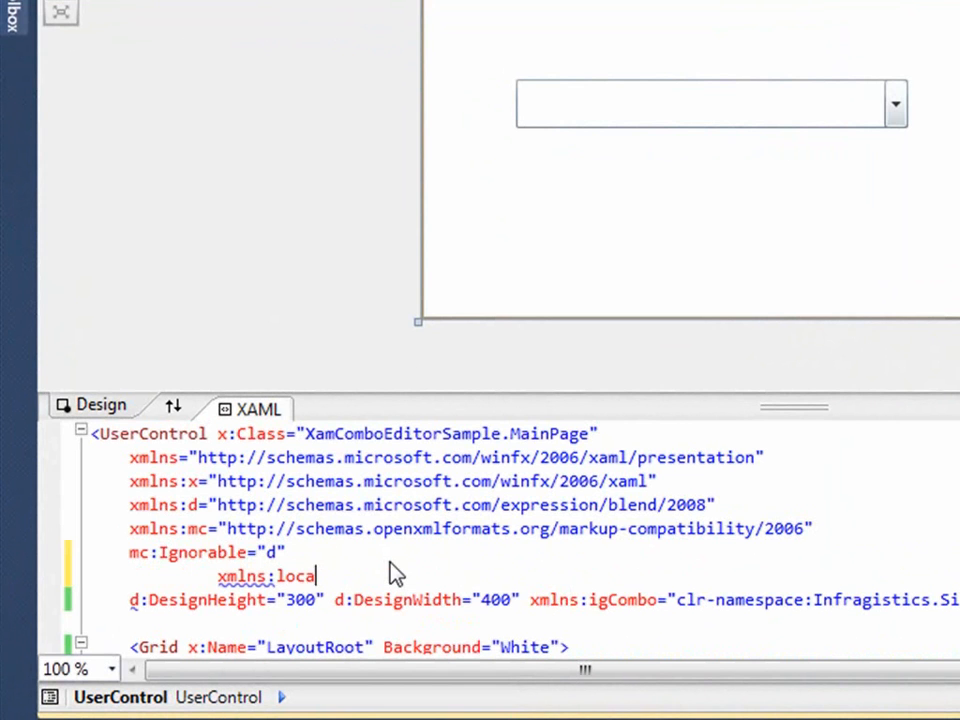
type("l=\"")
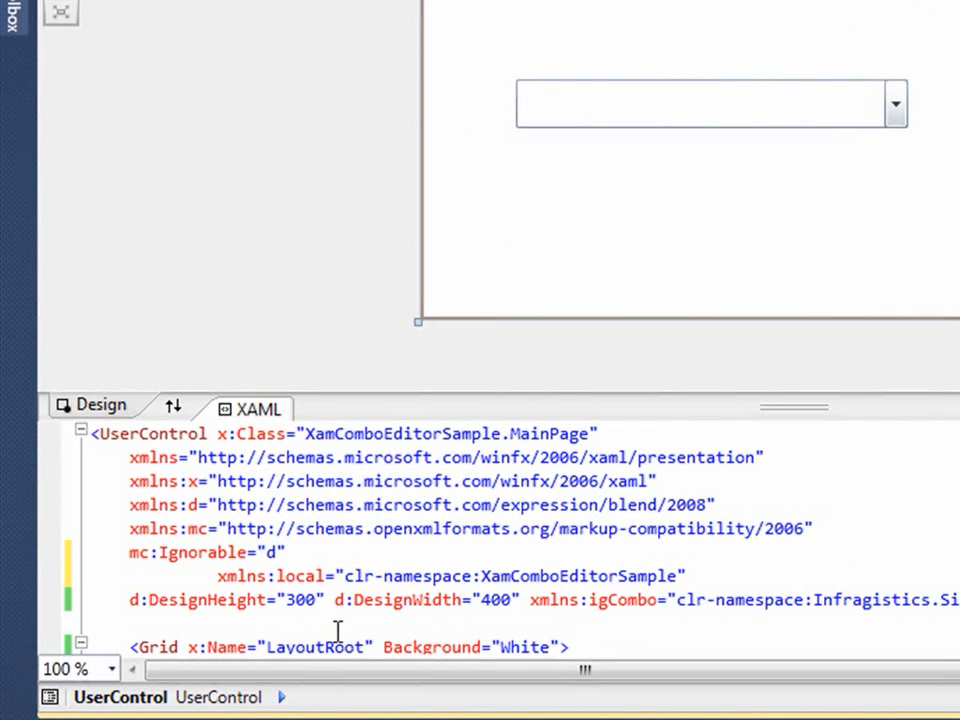
Declare <local:DataUtil x:Key="DataUtil" /> under UserControl.Resources
type("<")
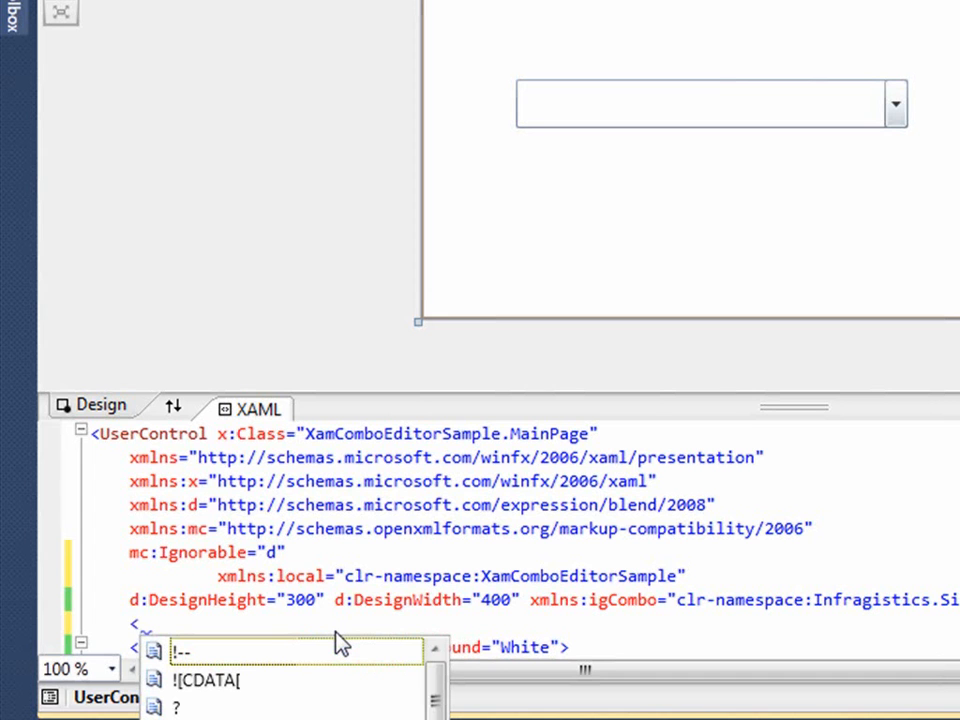
type("user")
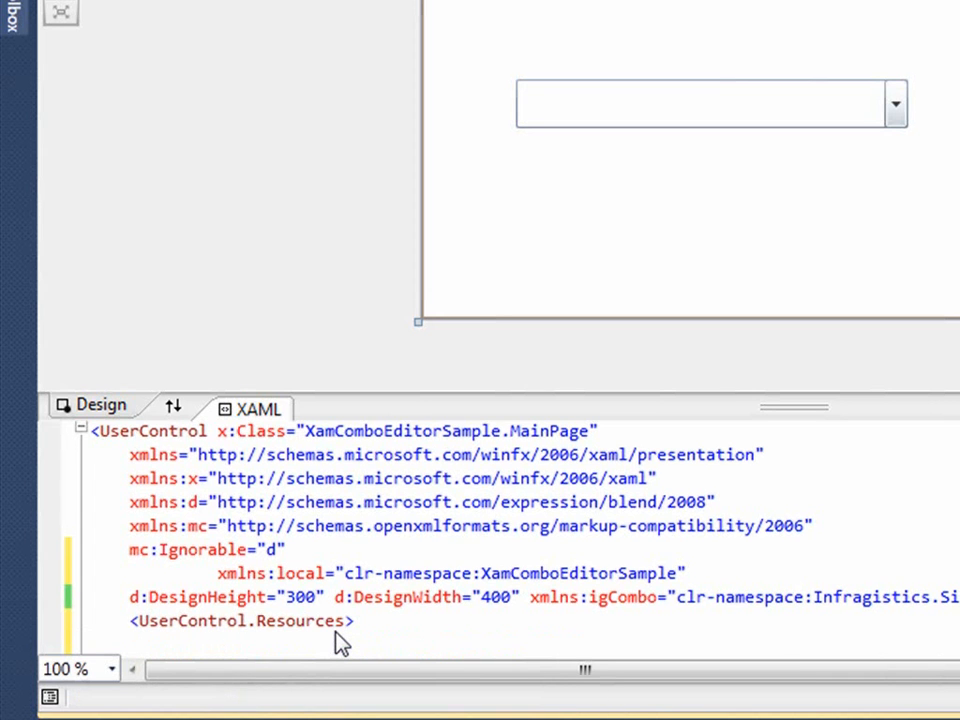
type("<local:DataUtil x:Key=\"\"")
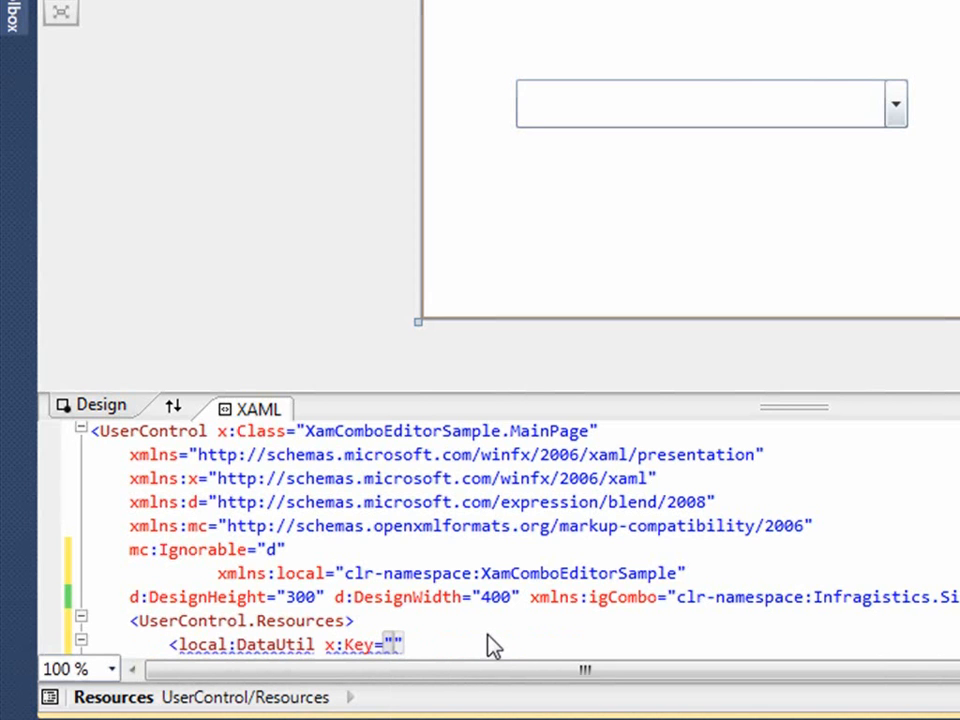
type("Data")
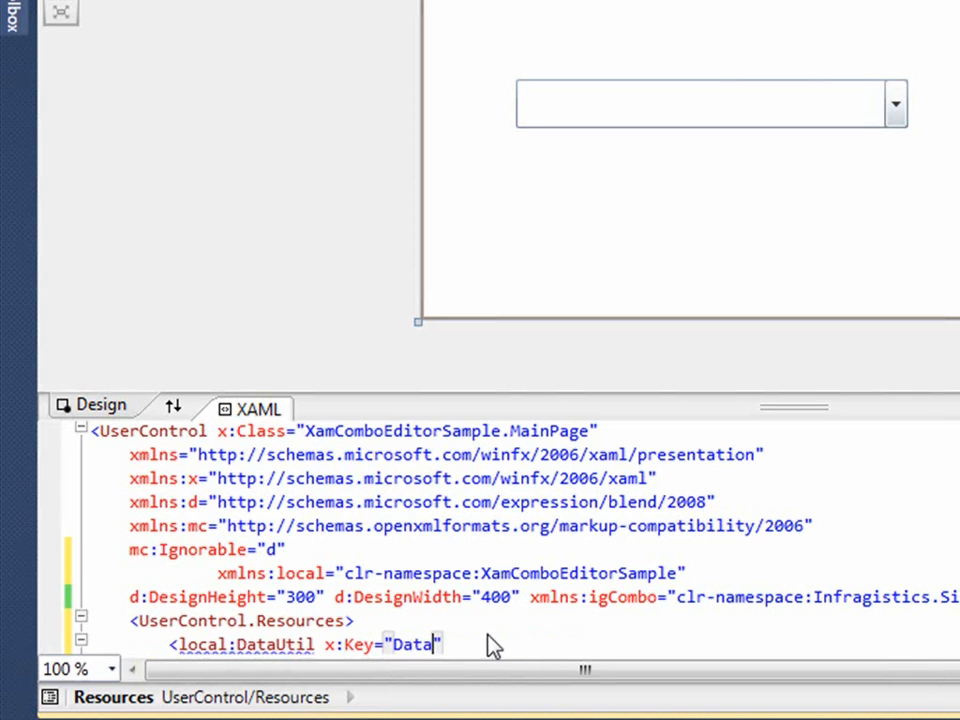
type("til")
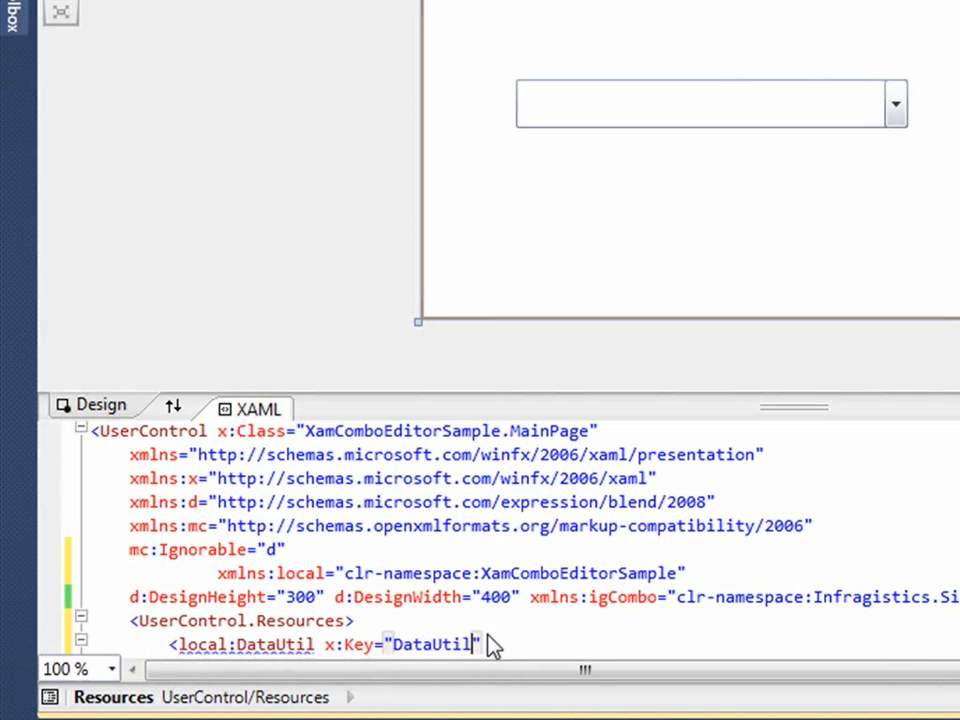
type(">")
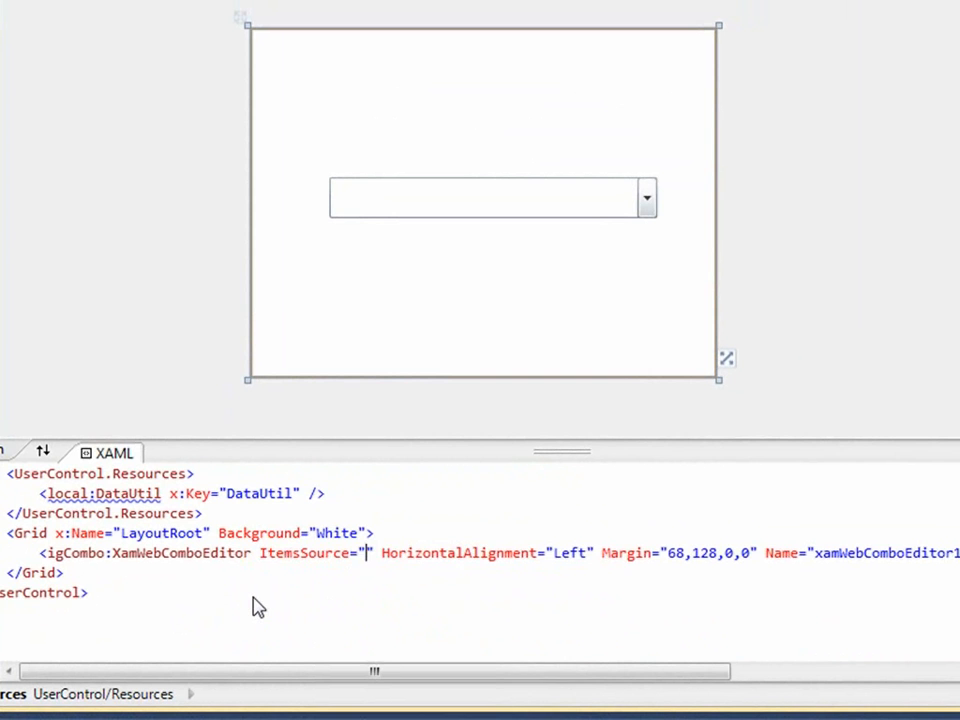
Set ItemsSource to the DataUtil Products binding and DisplayMemberPath to ProductName
type("{bin")
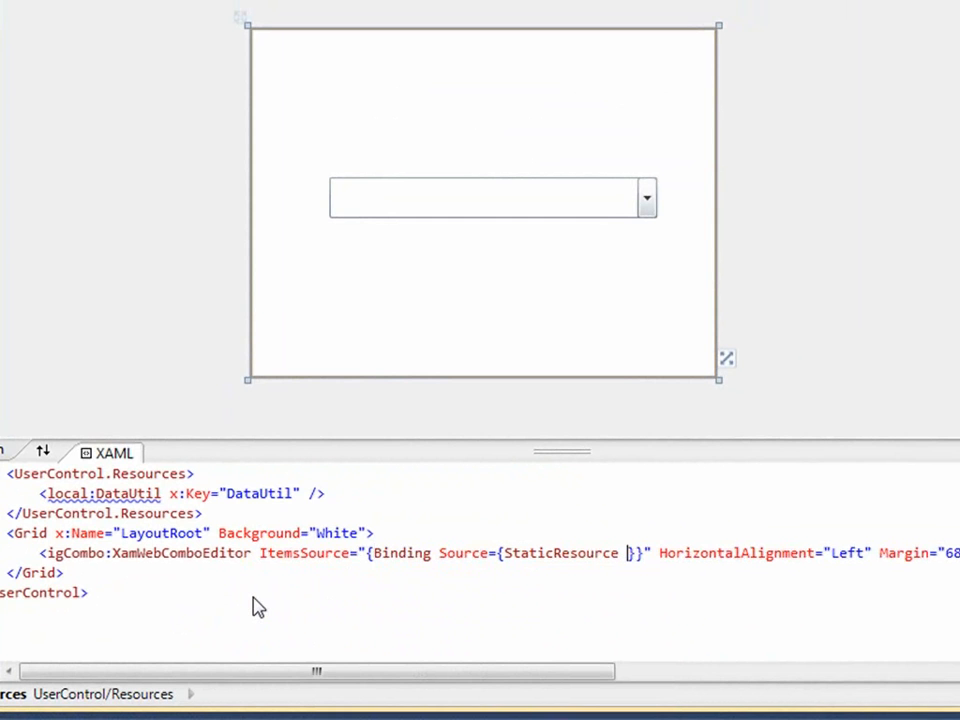
type("DataUtil")
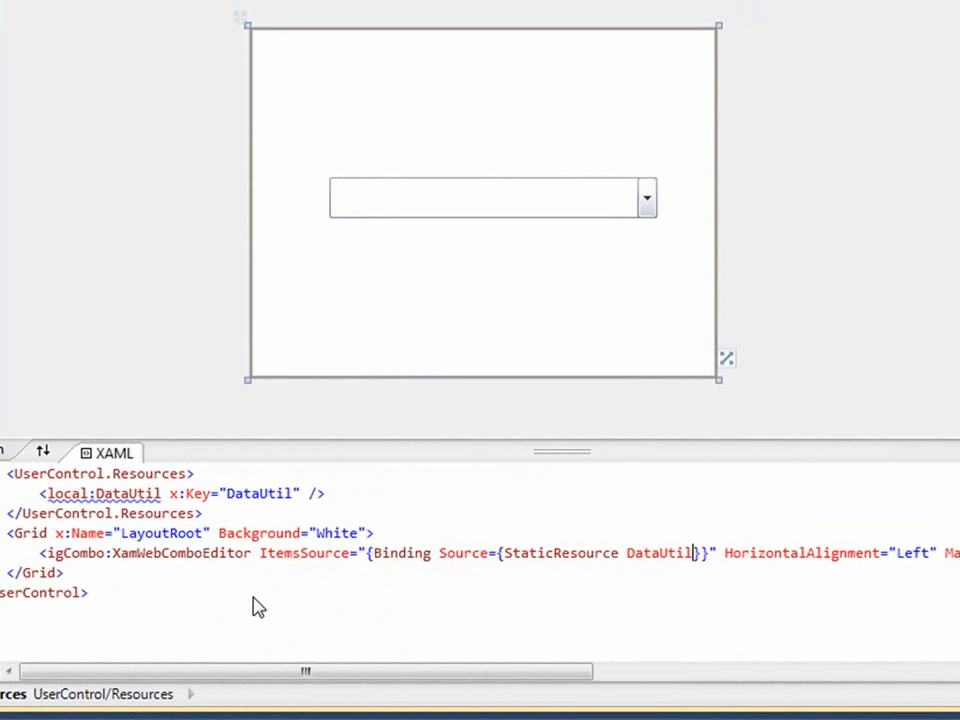
type(", path=P")
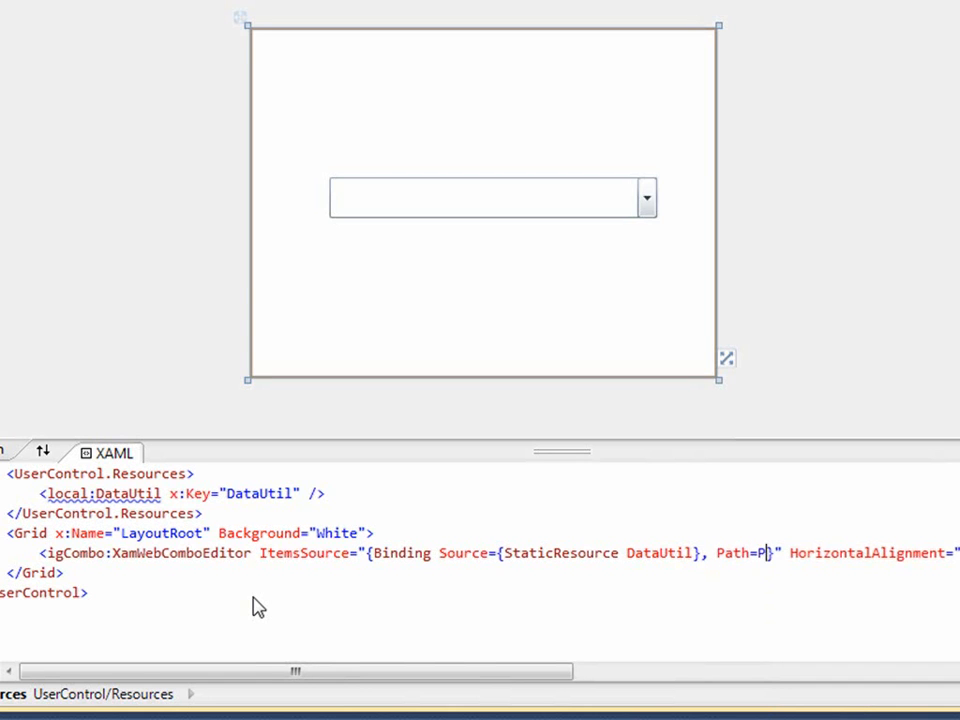
type("roducts")
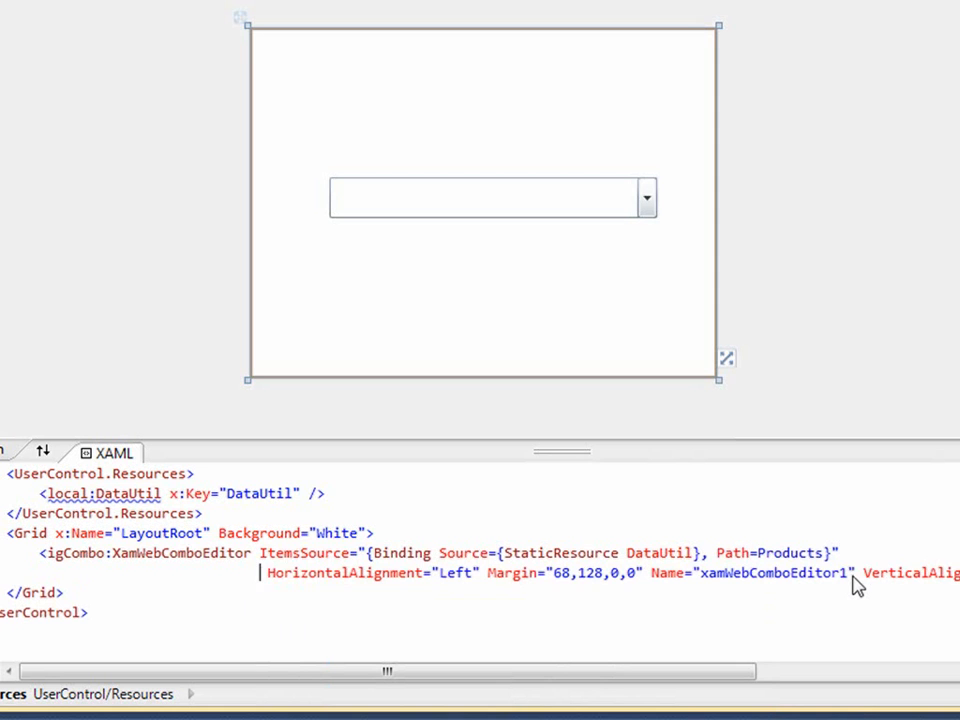
type("DisplayMemberPath=\"\"")
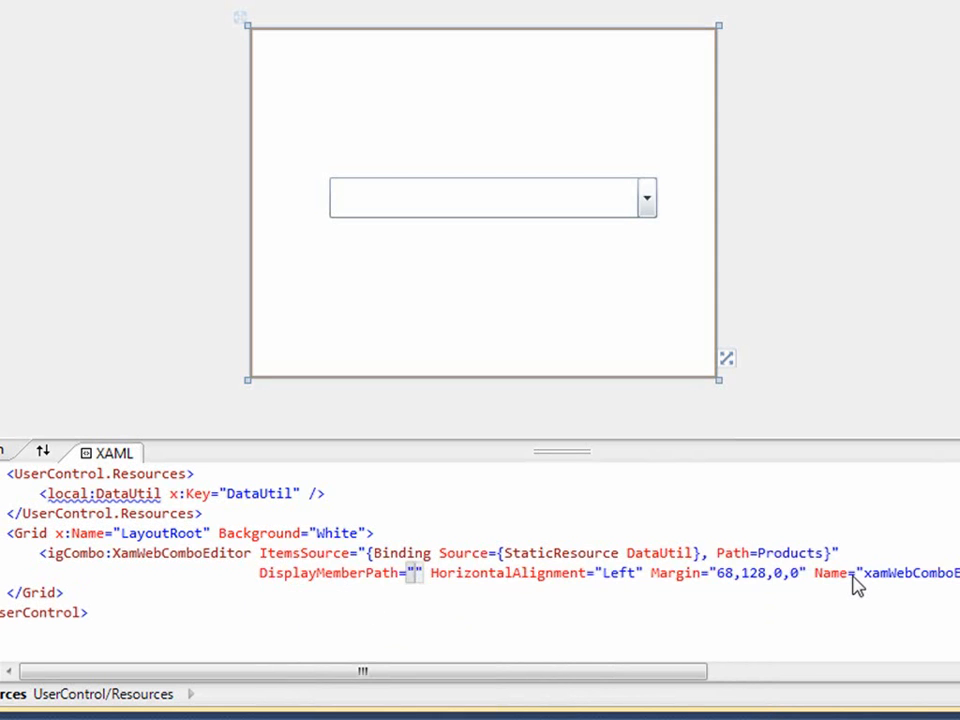
type("Produ")
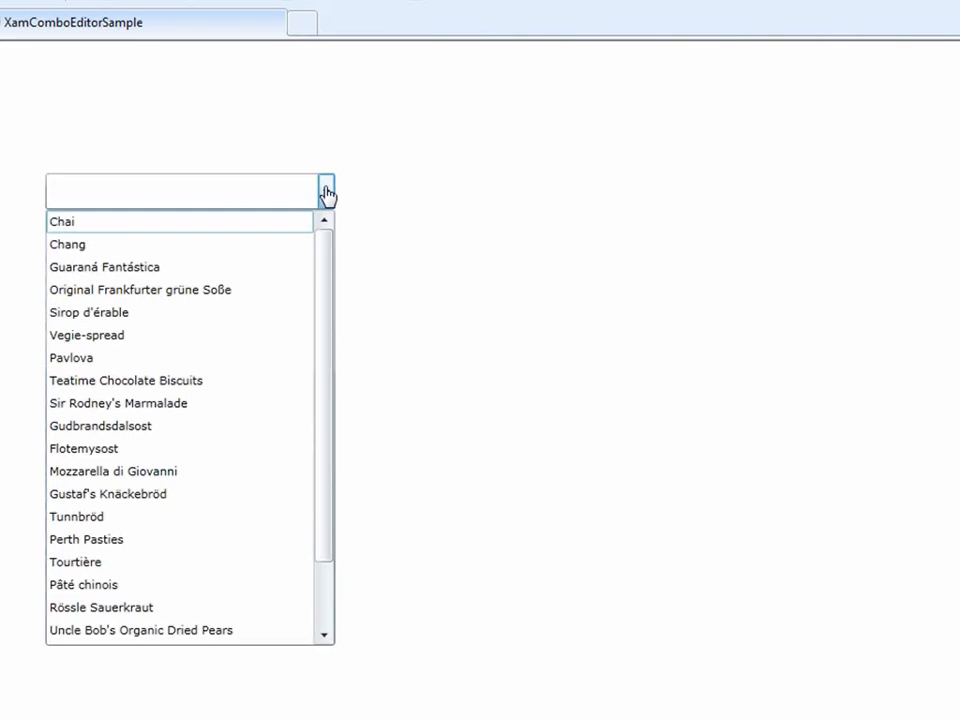
Scroll the product list, then type 'o' to filter to Original Frankfurter grüne Soße
scroll("down", 3)
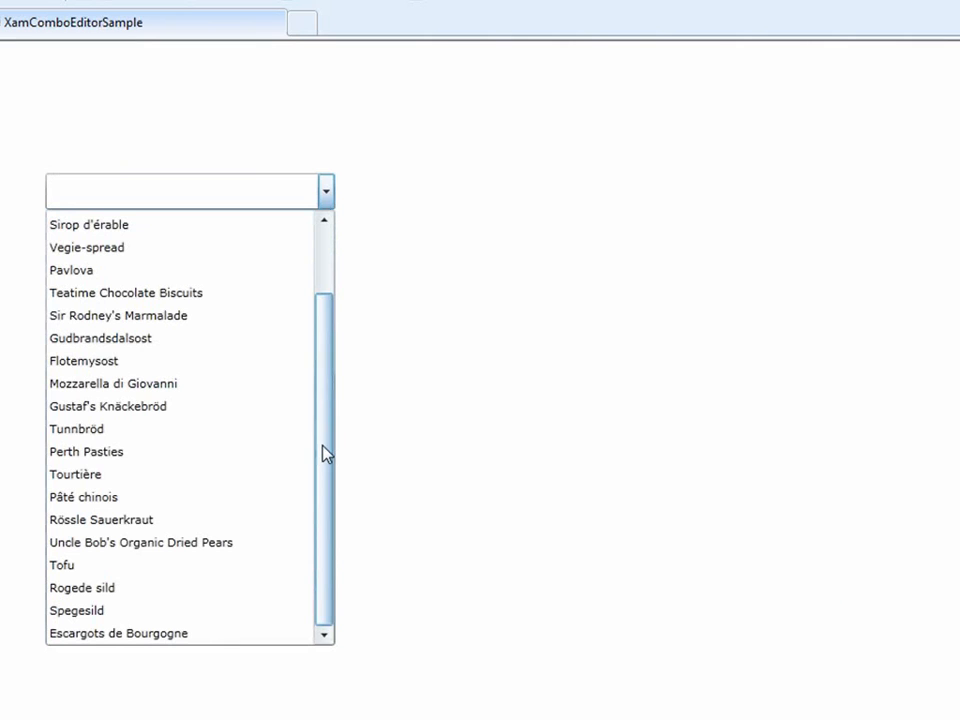
mouse_move(330, 597)
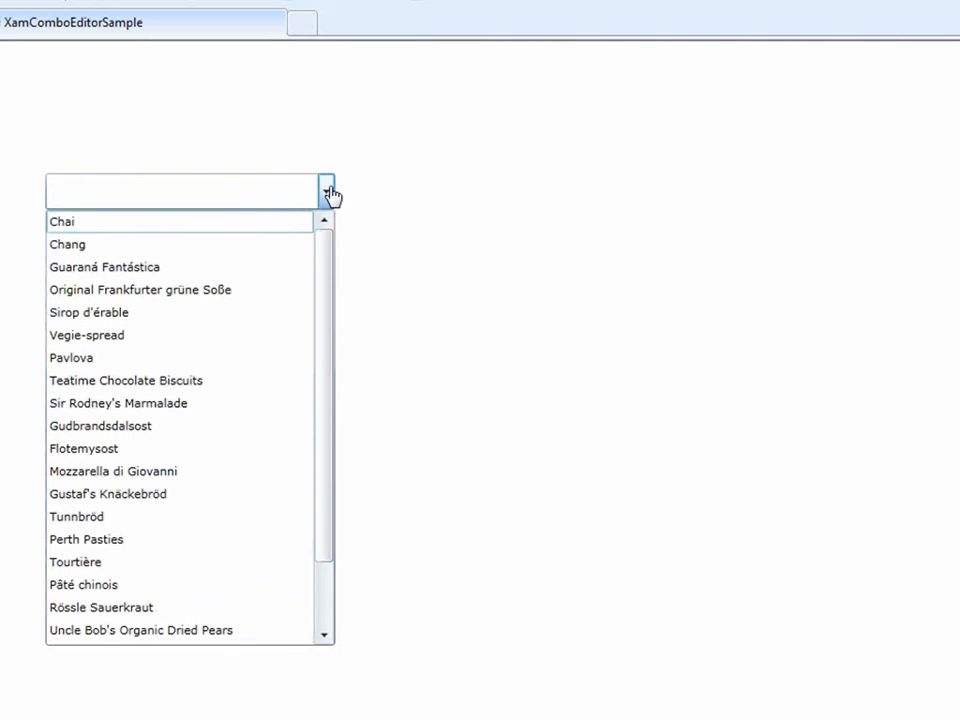
left_click(185, 190)
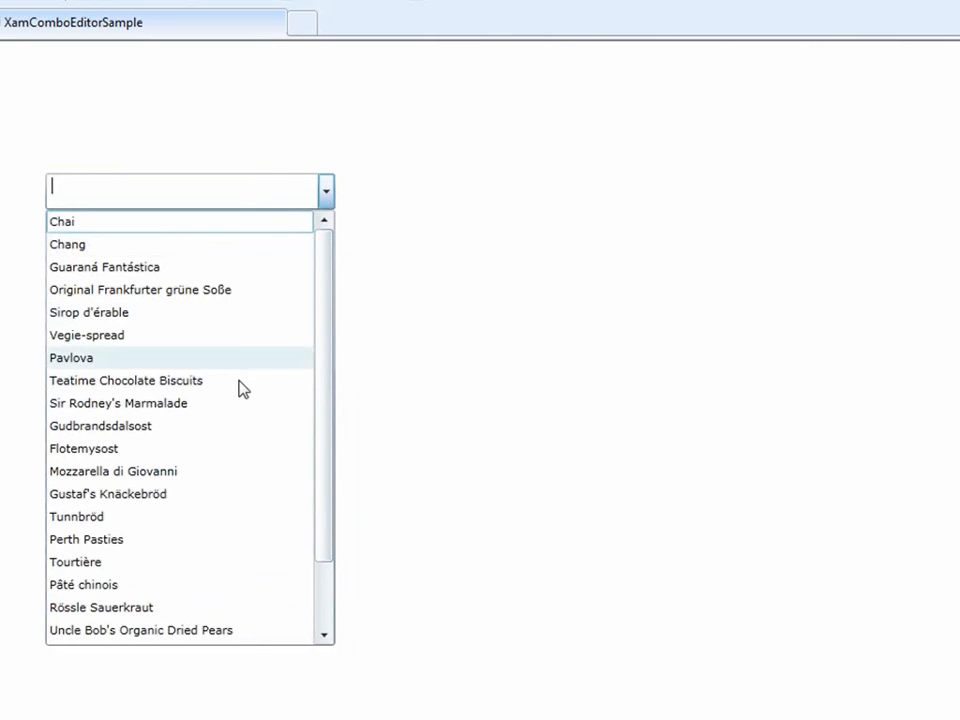
mouse_move(278, 335)
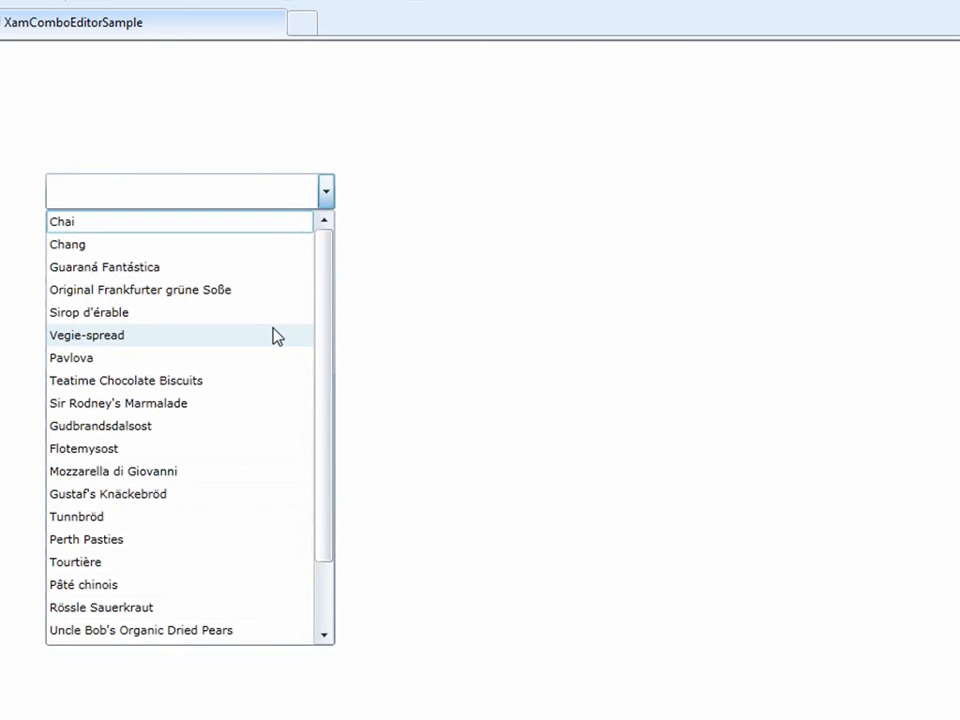
left_click(180, 190)
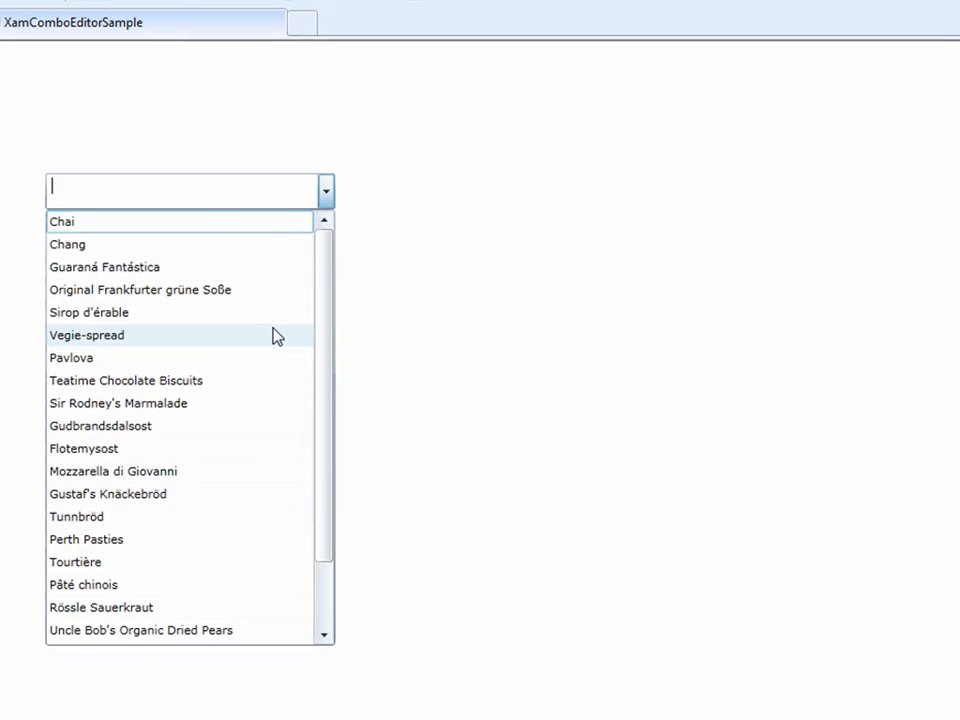
type("o")
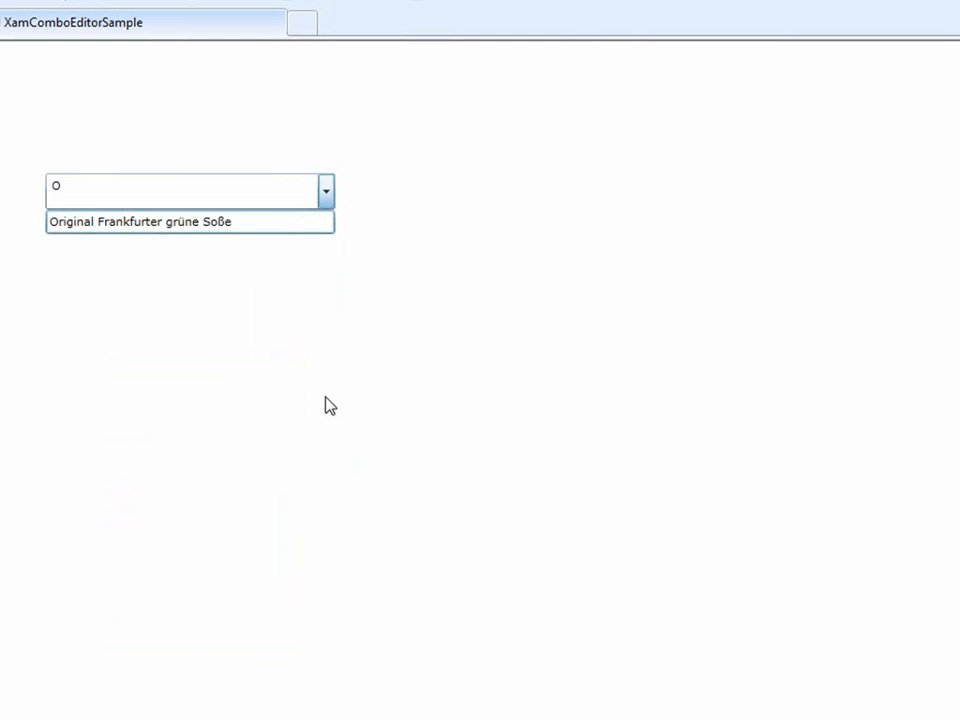
mouse_move(360, 231)
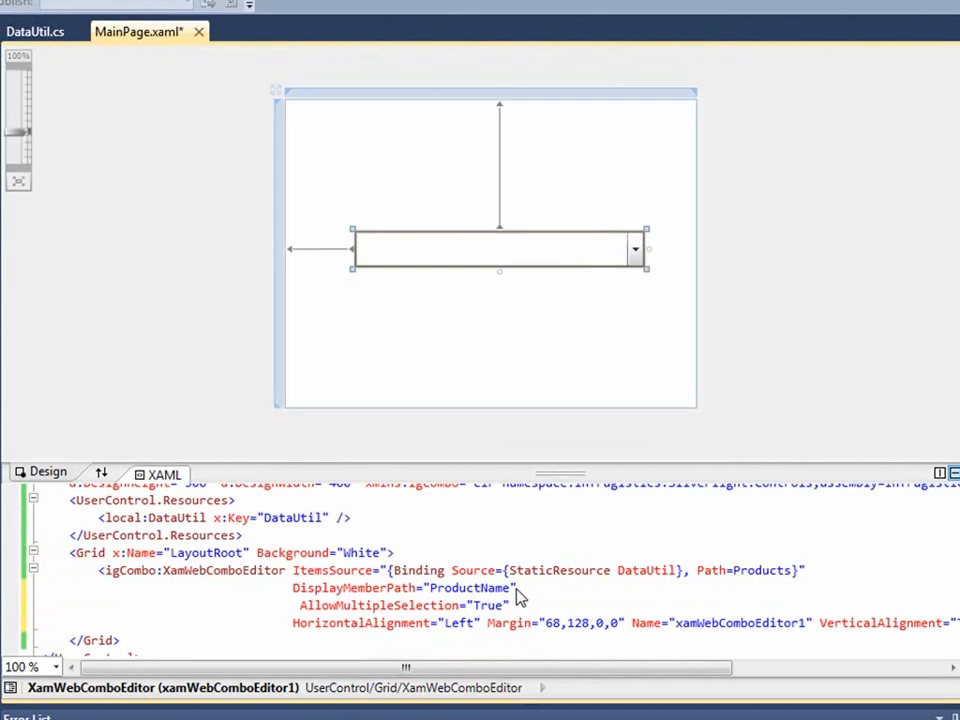
Add CheckBoxVisibility="Visible" and begin CustomItemsFilter with ItemsFilter.Conditions markup
type("Che")
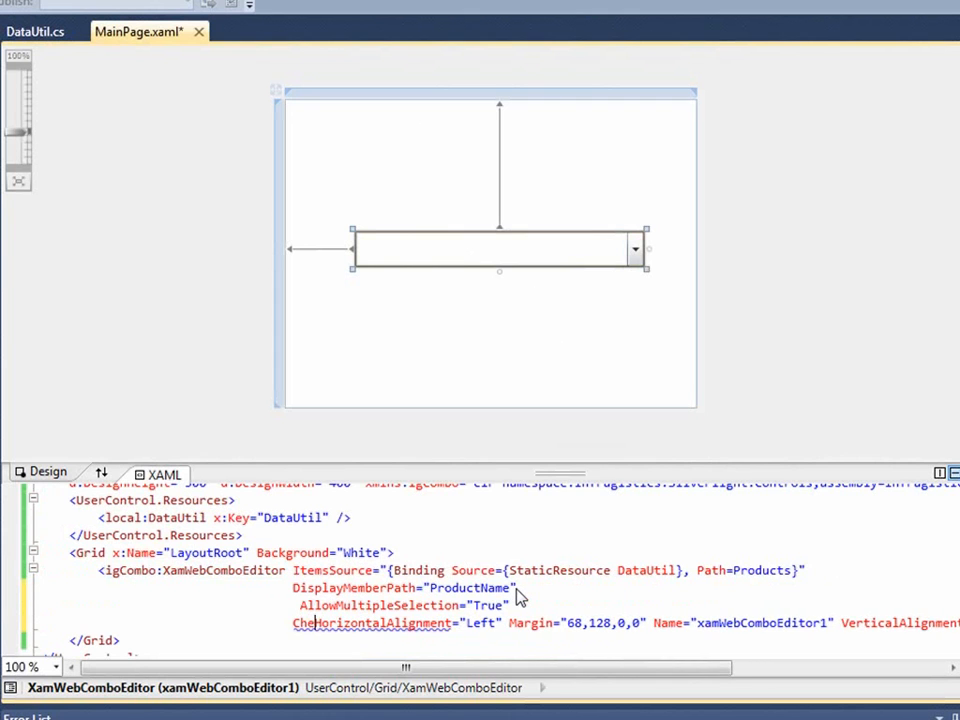
type("checkBoxVisibility=\"Visible")
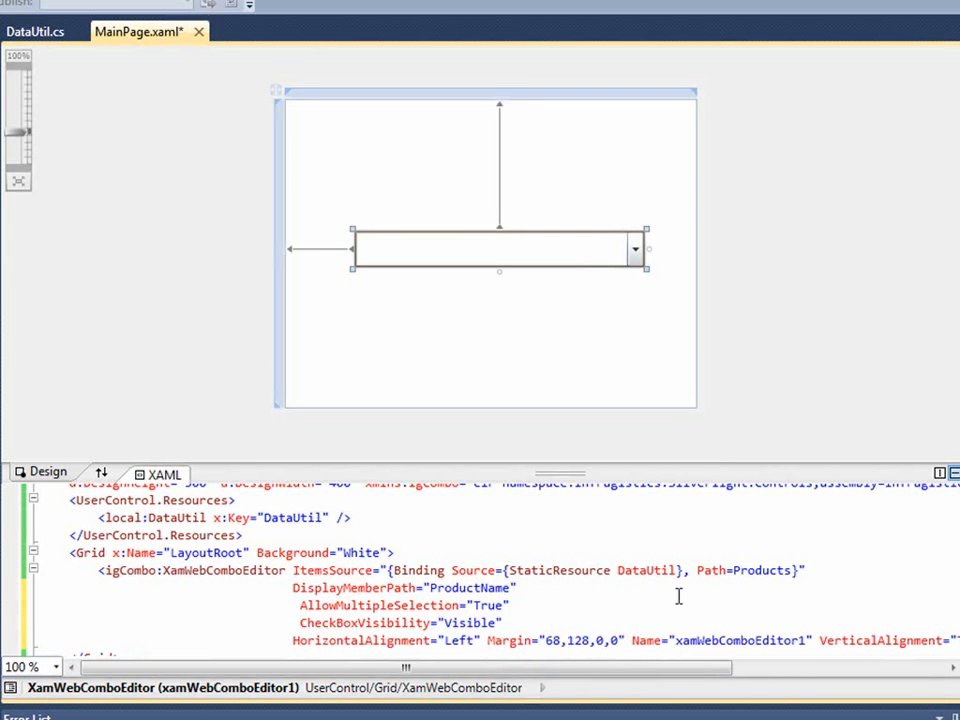
mouse_move(915, 549)
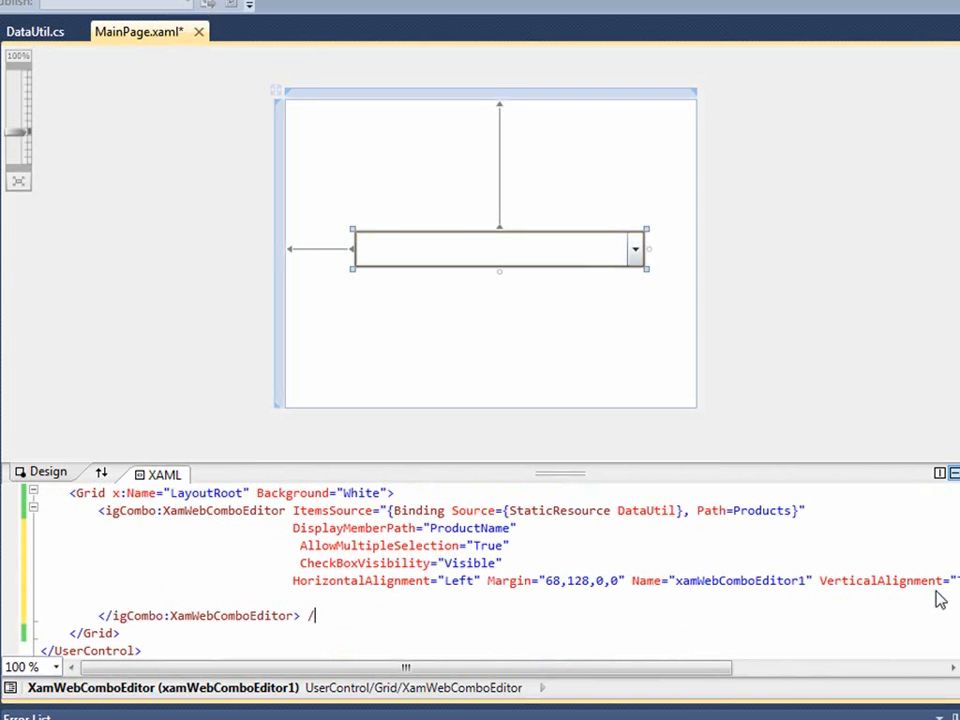
type("<")
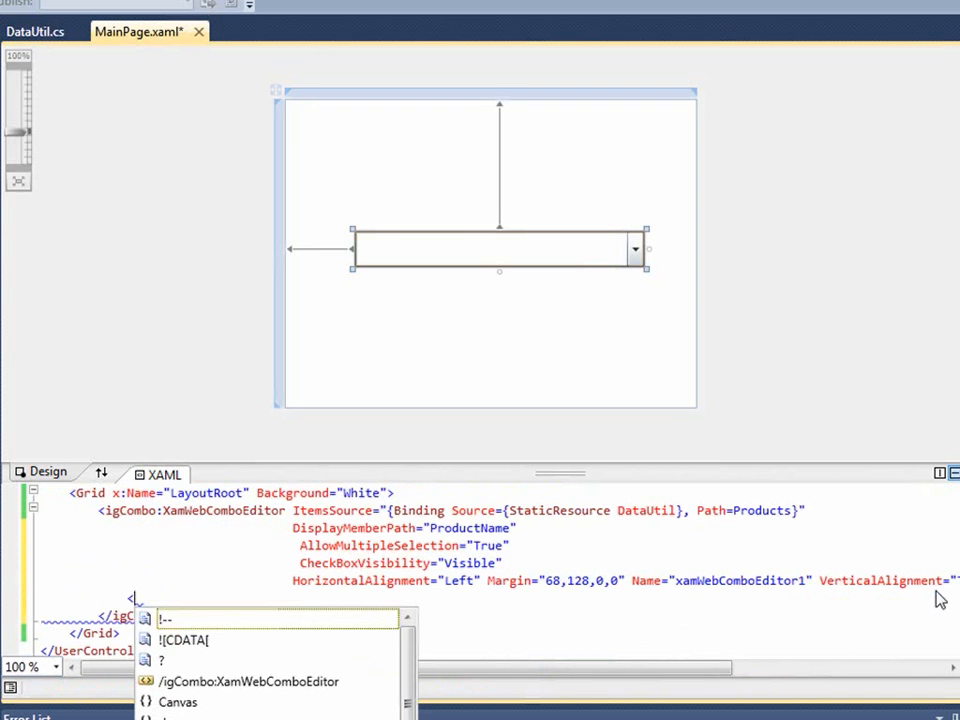
type("ig")
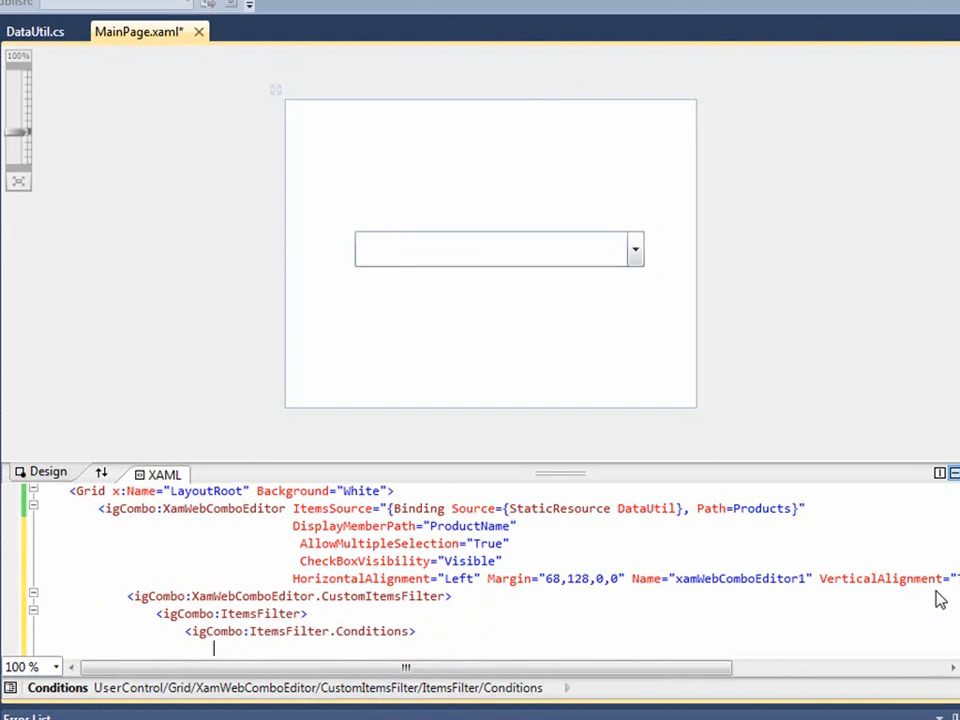
type("<i")
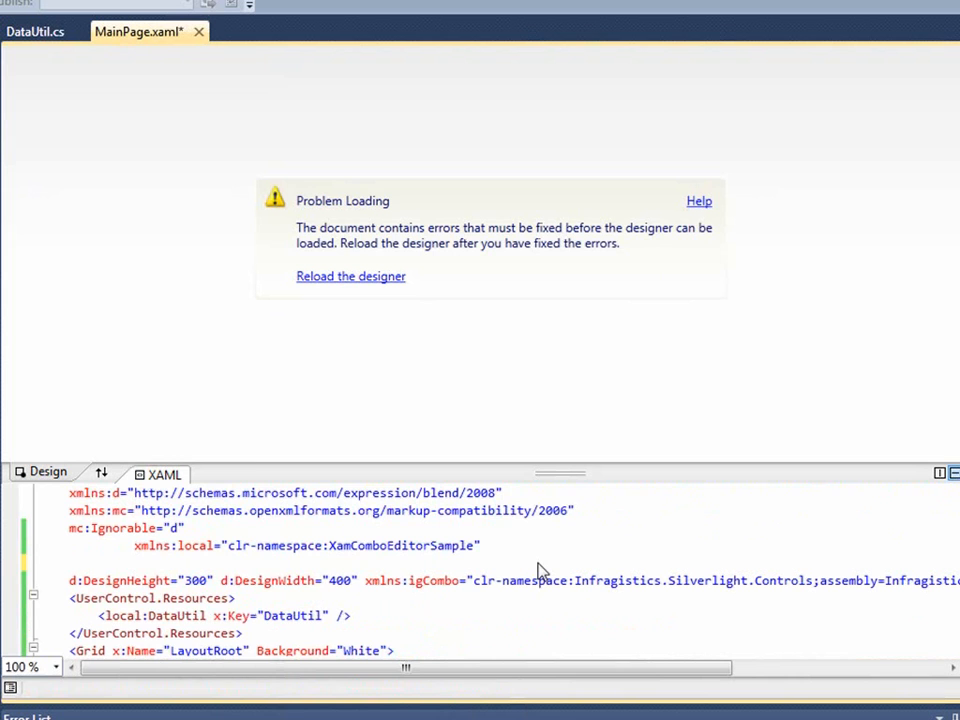
Add an xmlns:igBase namespace declaration to the page markup
type("xmlns:i")
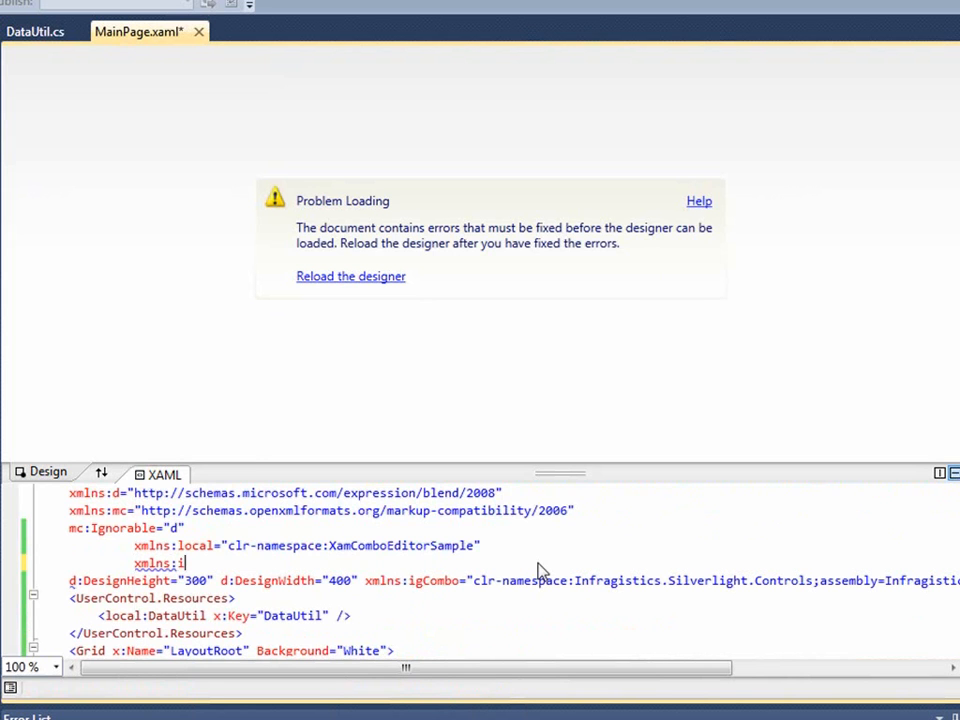
type("gBase")
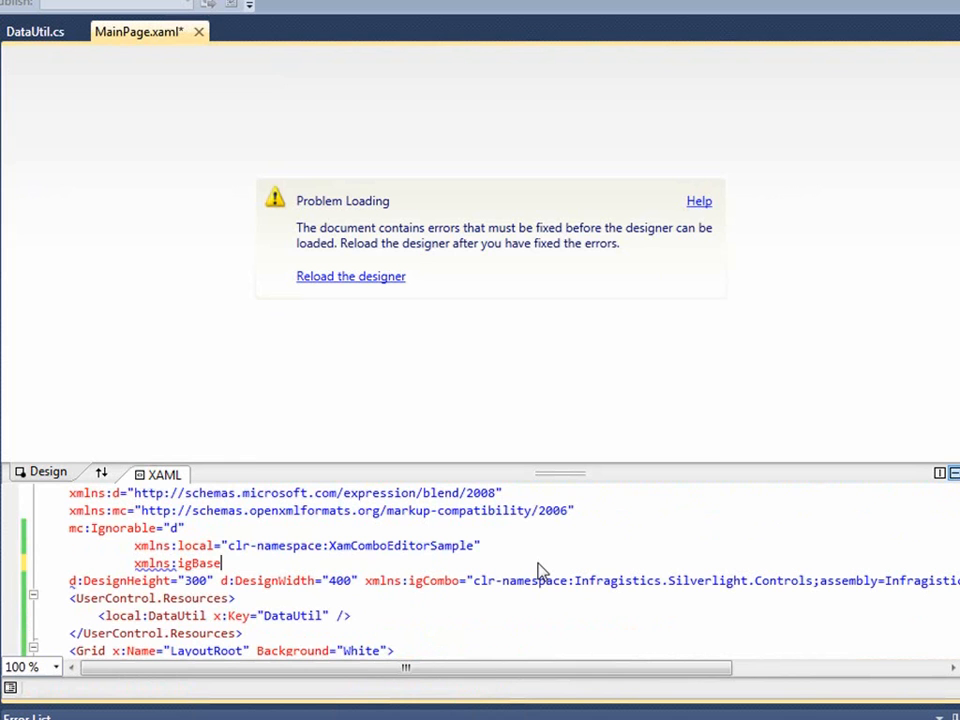
type("=\"")
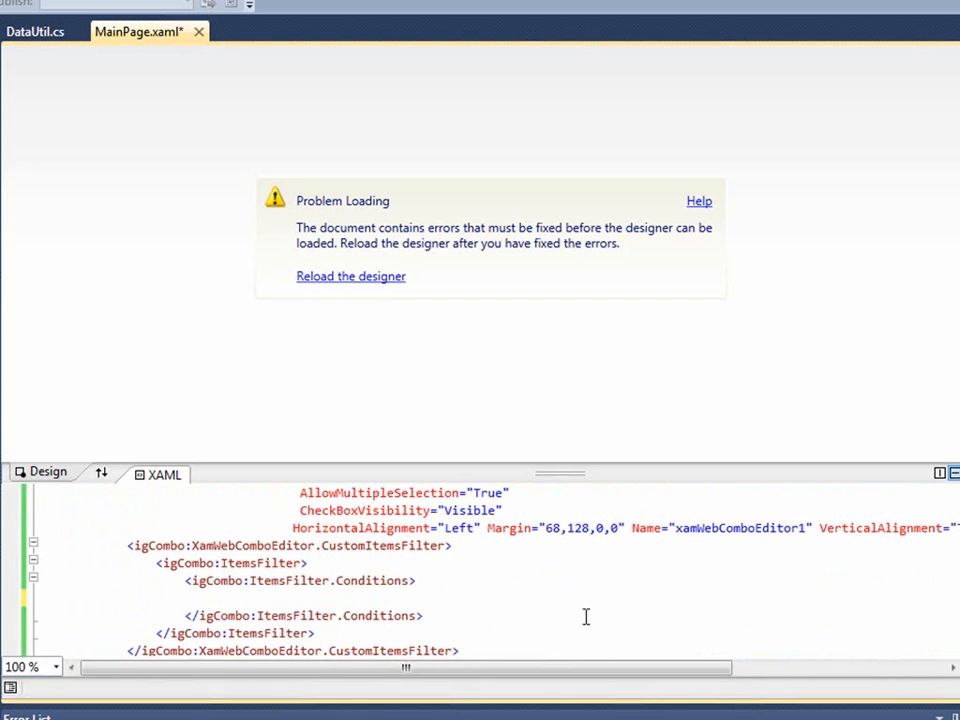
Add an igBase:ComparisonCondition with Operator Contains and relaunch the app
type("<i")
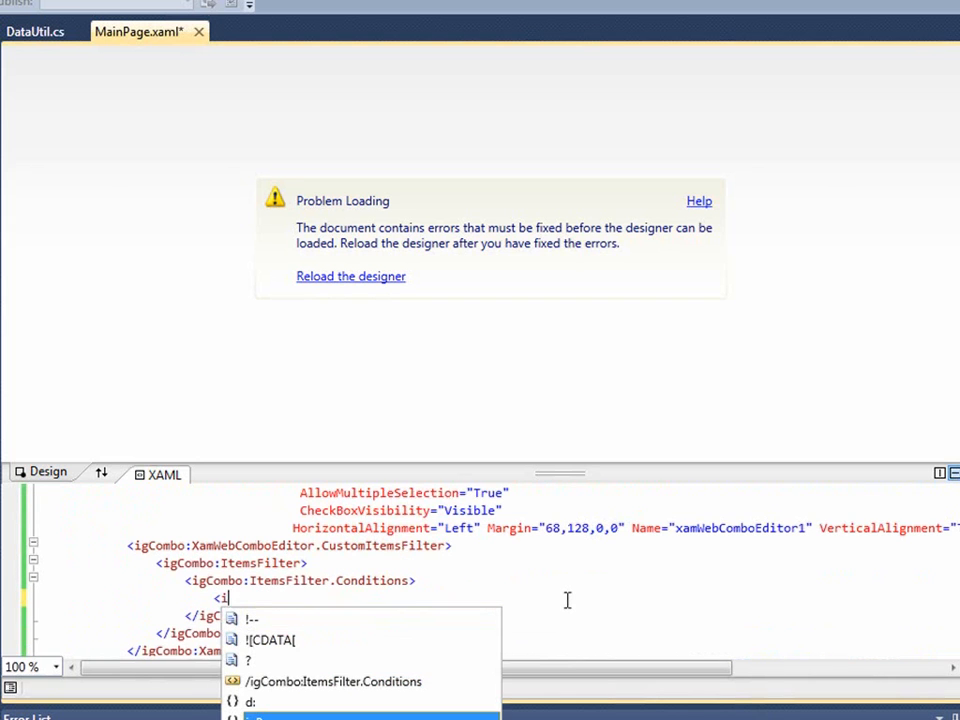
type("gBase:ComparisonCondition Operator=\"\"")
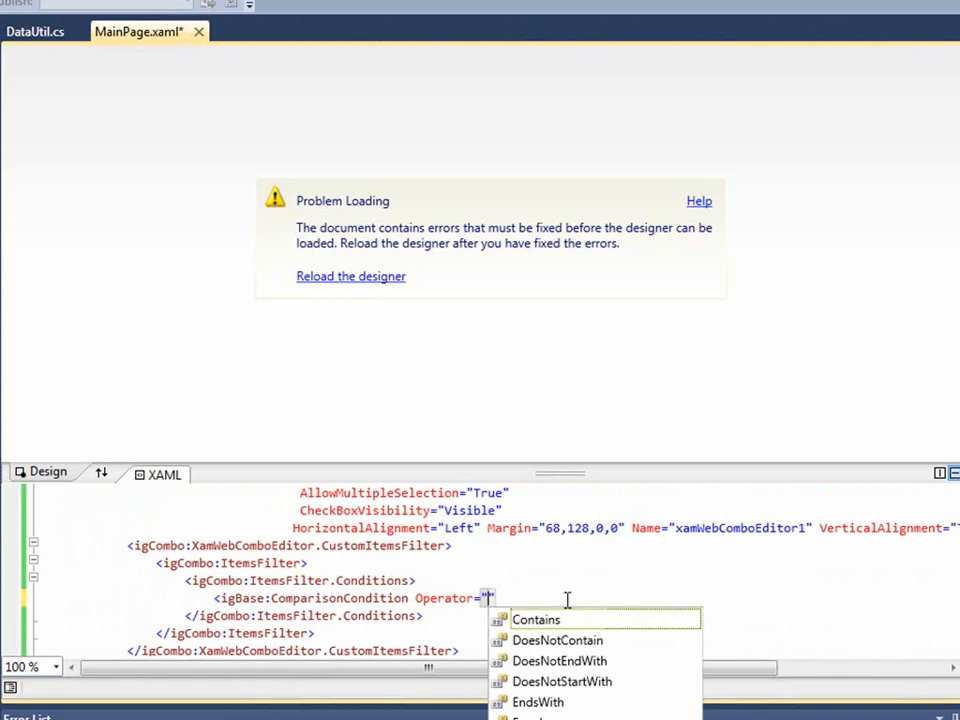
left_click(536, 619)
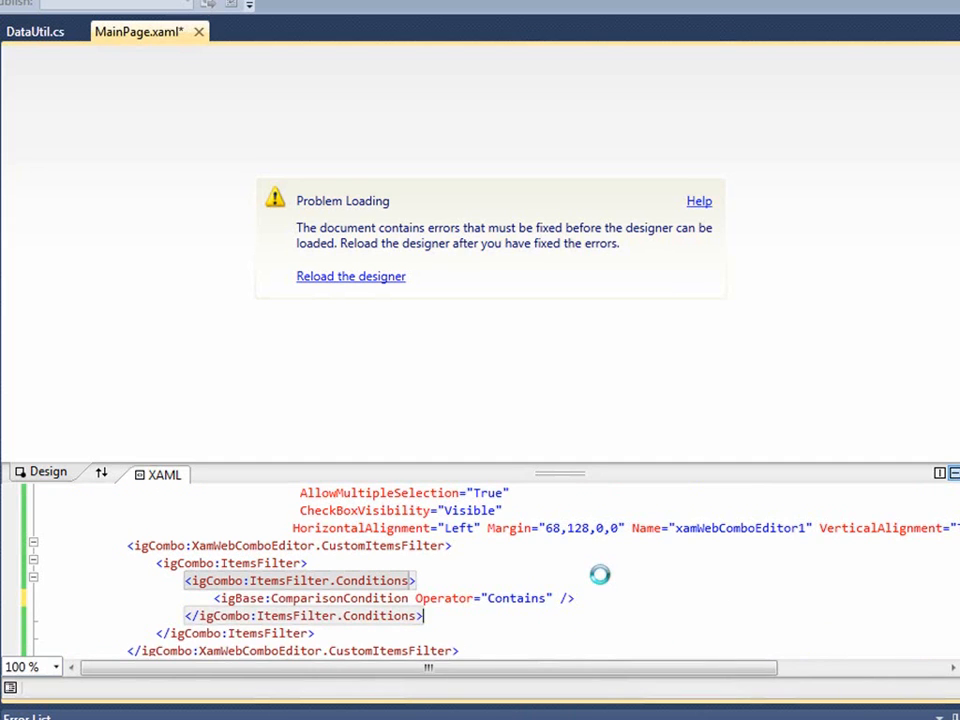
left_click(350, 276)
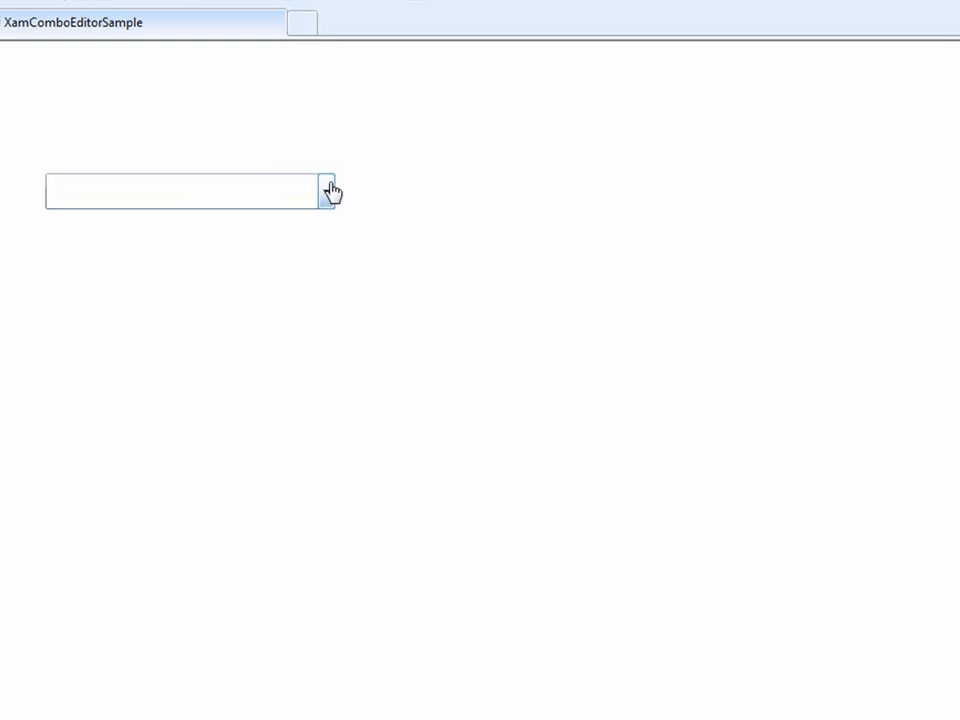
Filter the running combo by 'o' and tick products such as Flotemysost and Tourtière
left_click(185, 191)
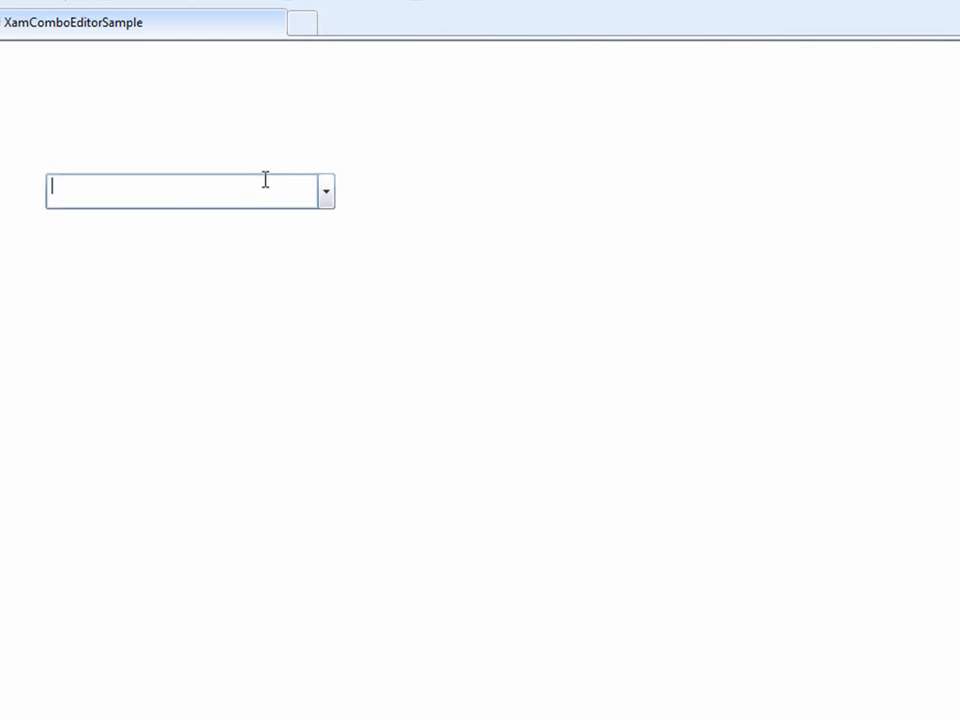
type("o")
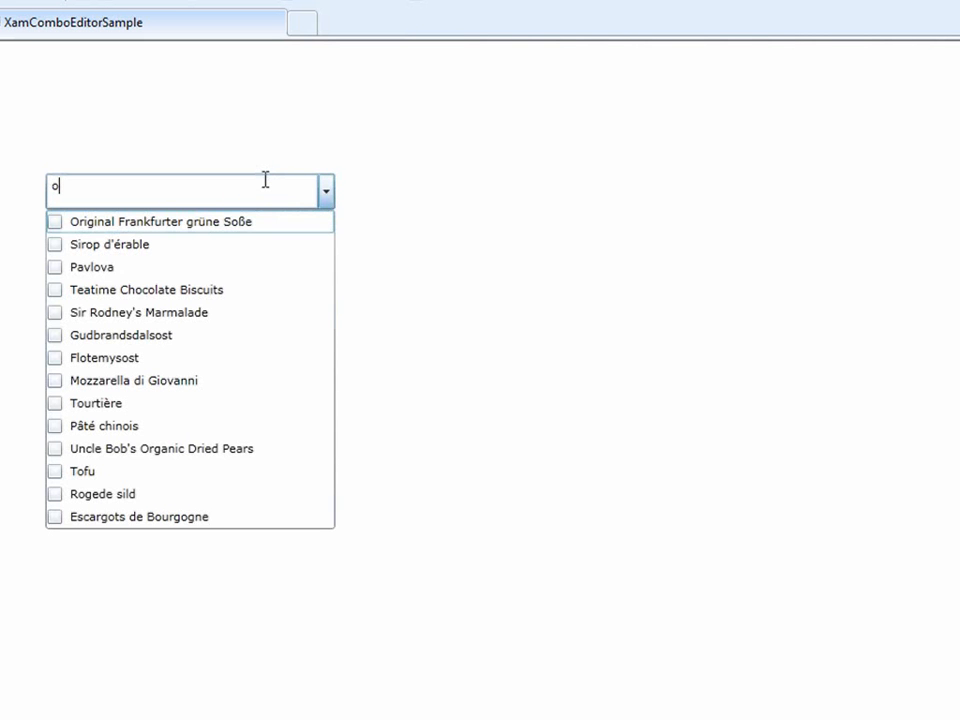
mouse_move(225, 221)
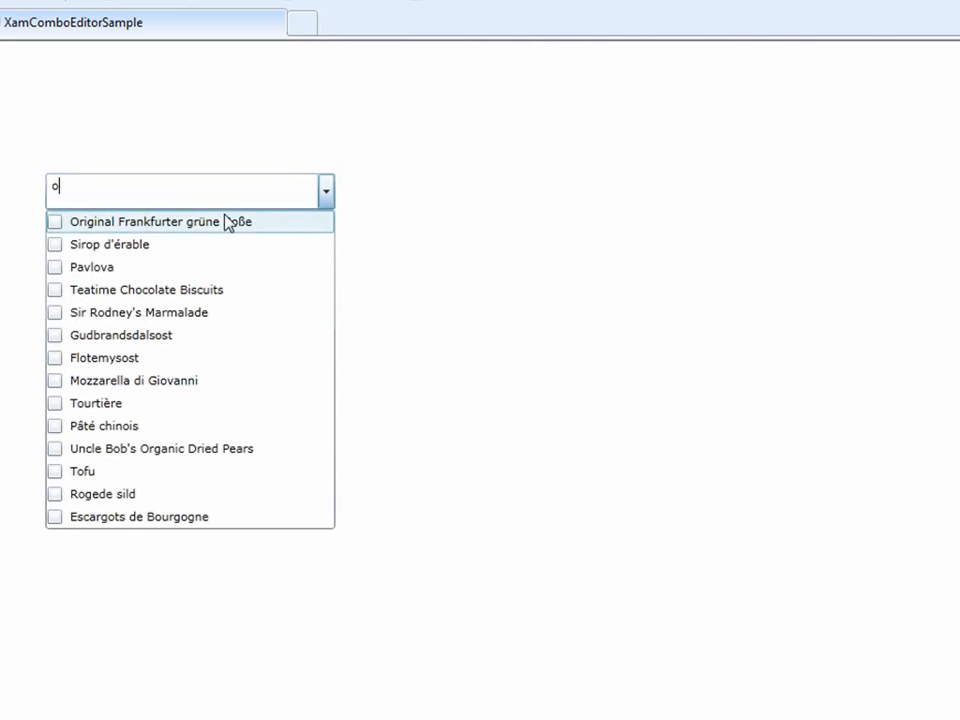
mouse_move(196, 411)
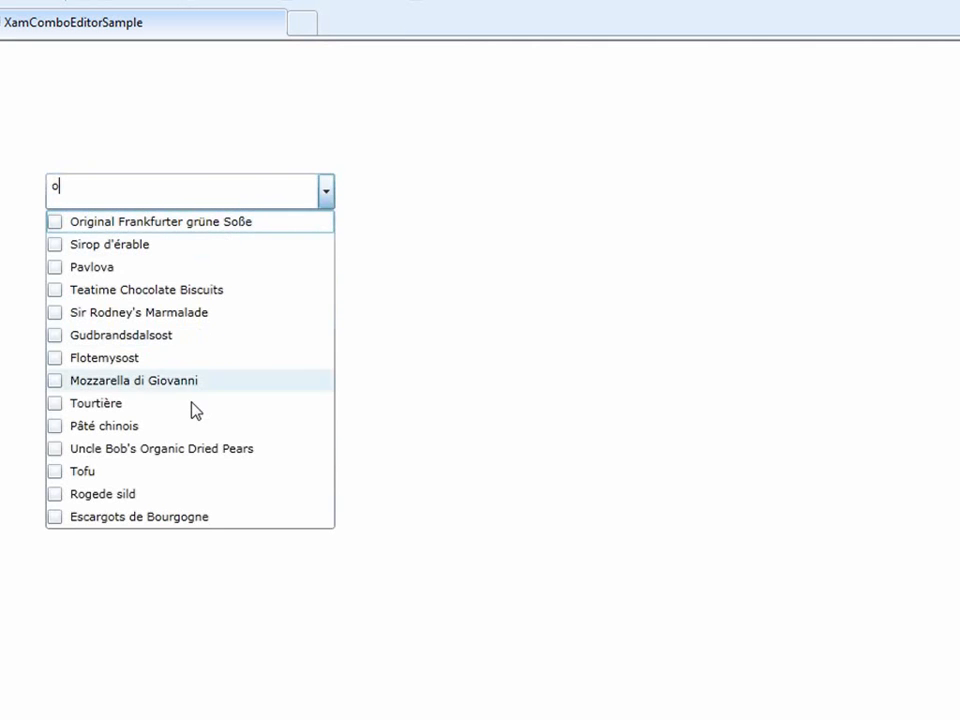
mouse_move(205, 530)
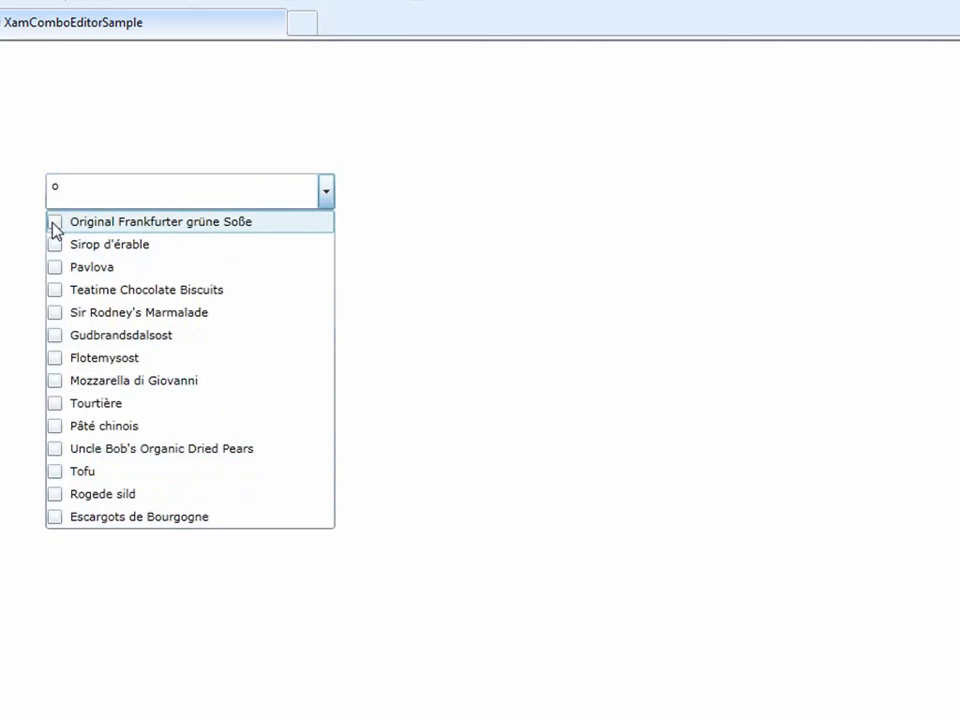
left_click(55, 244)
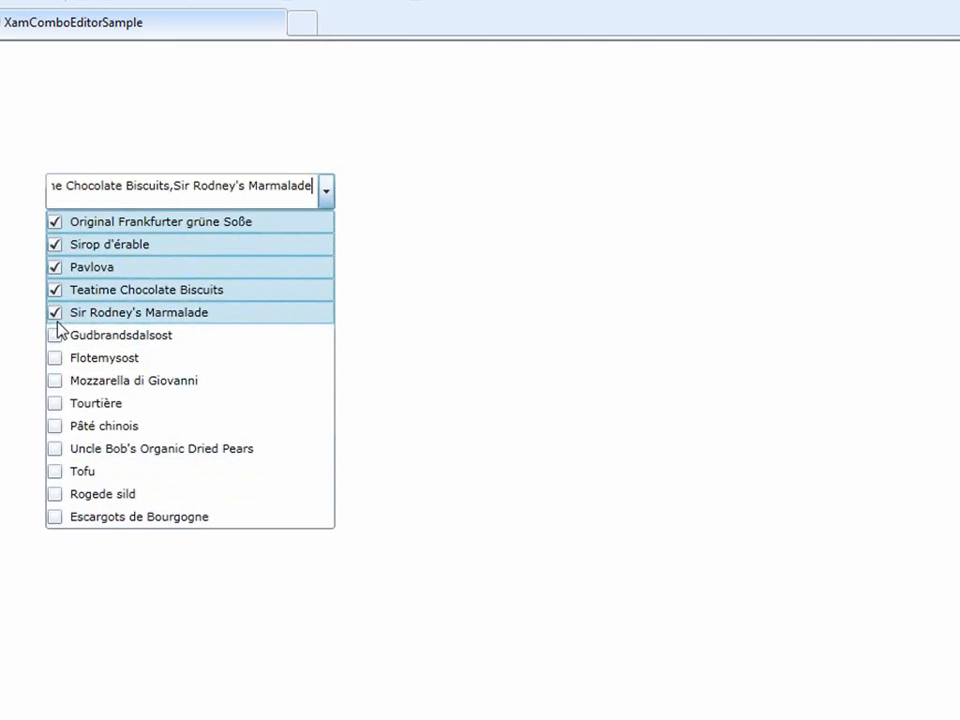
left_click(55, 381)
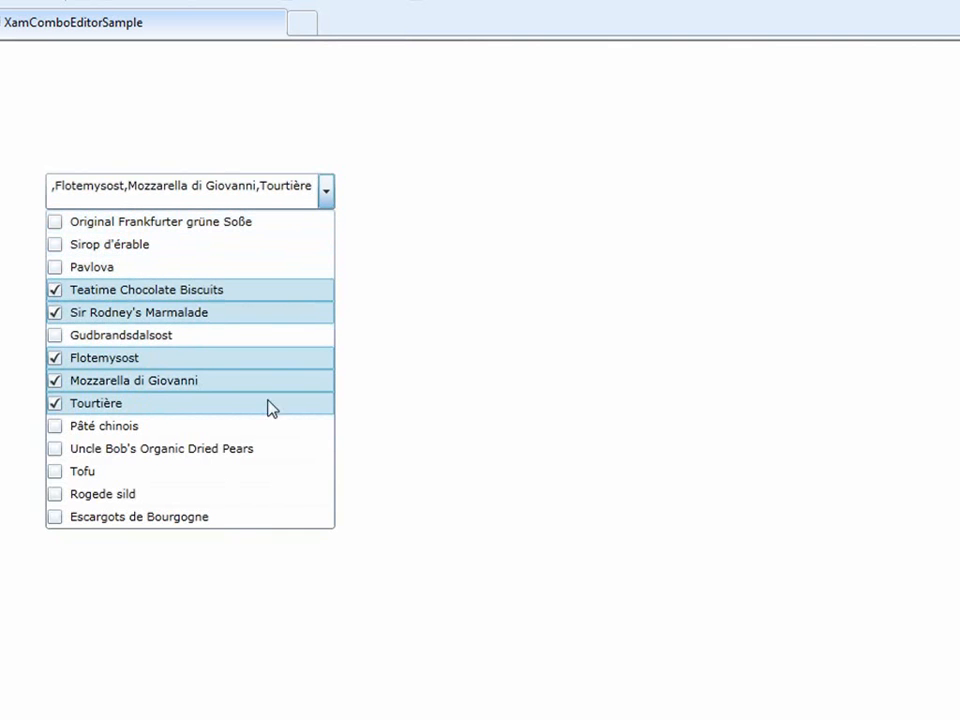
Close and reopen the product list to view all items with the five ticked
left_click(326, 190)
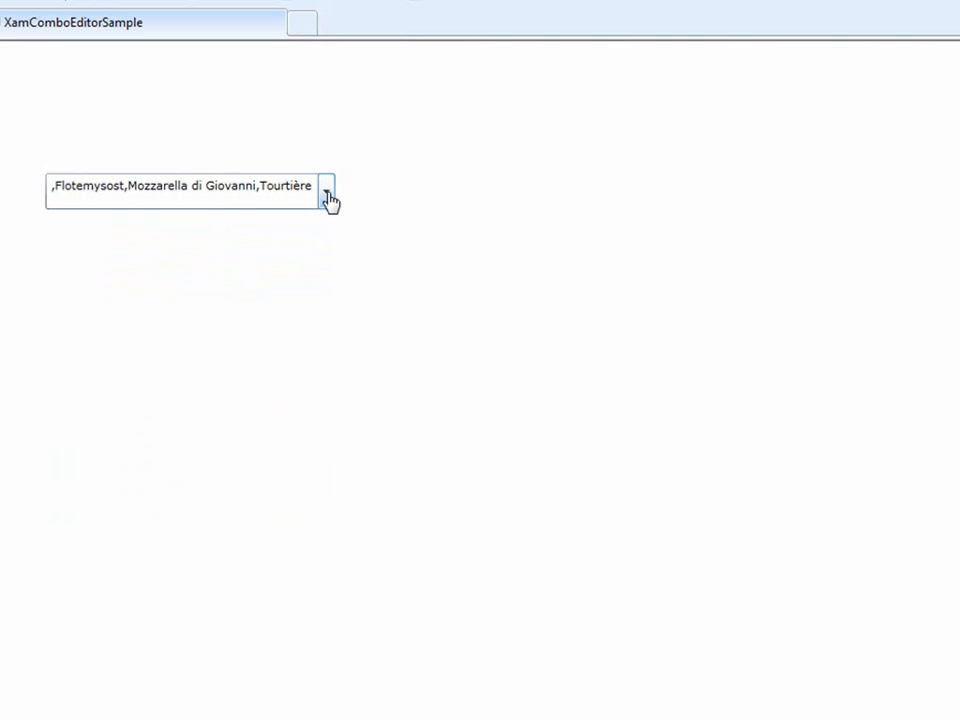
left_click(327, 190)
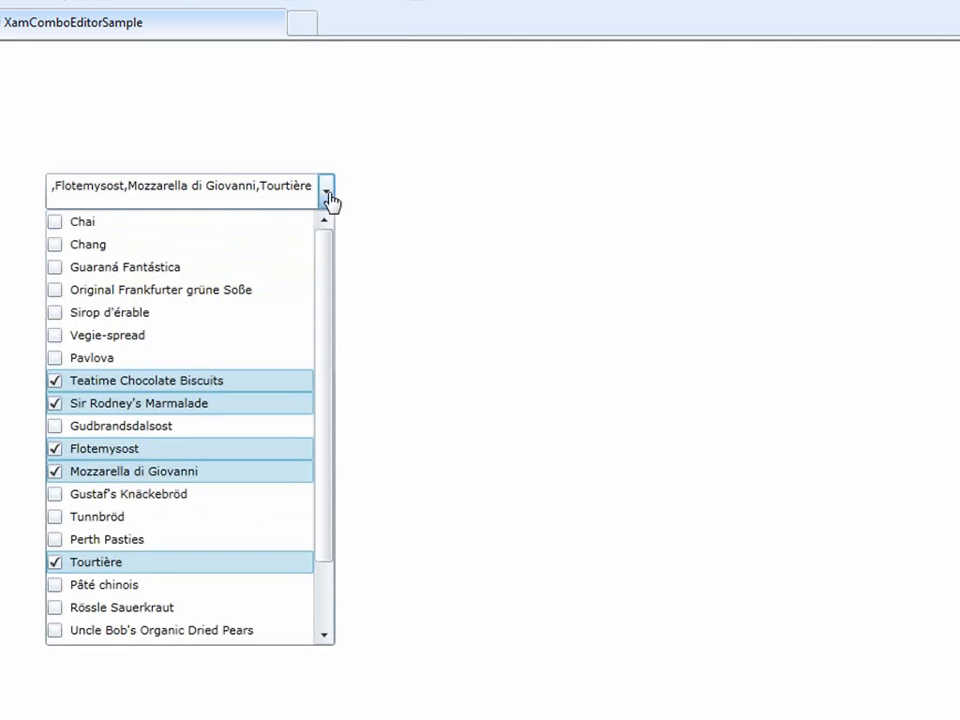
mouse_move(168, 385)
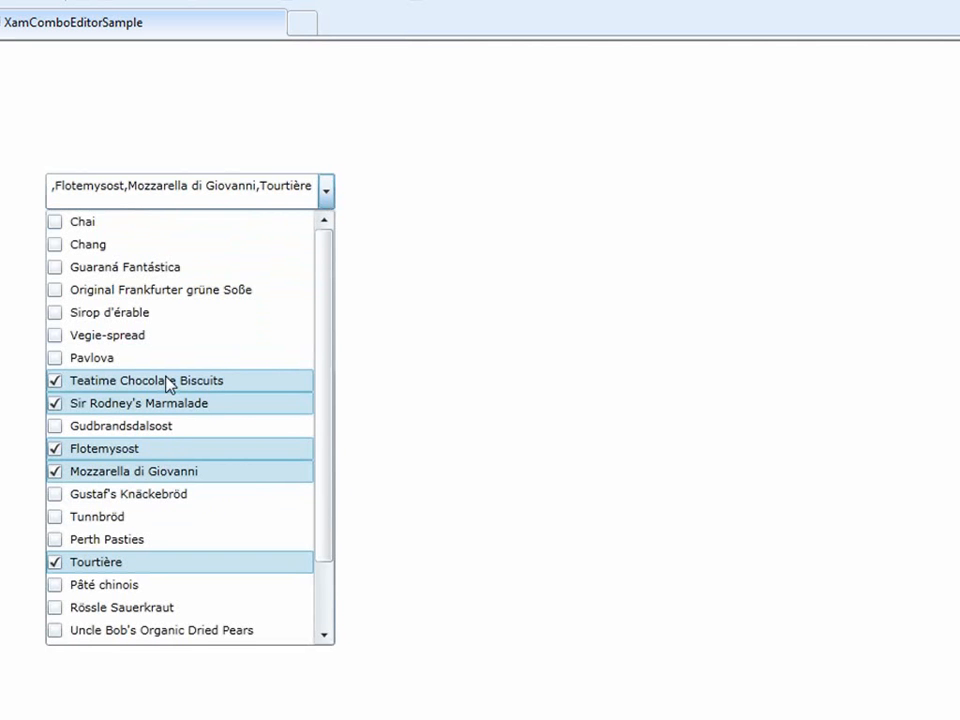
mouse_move(155, 262)
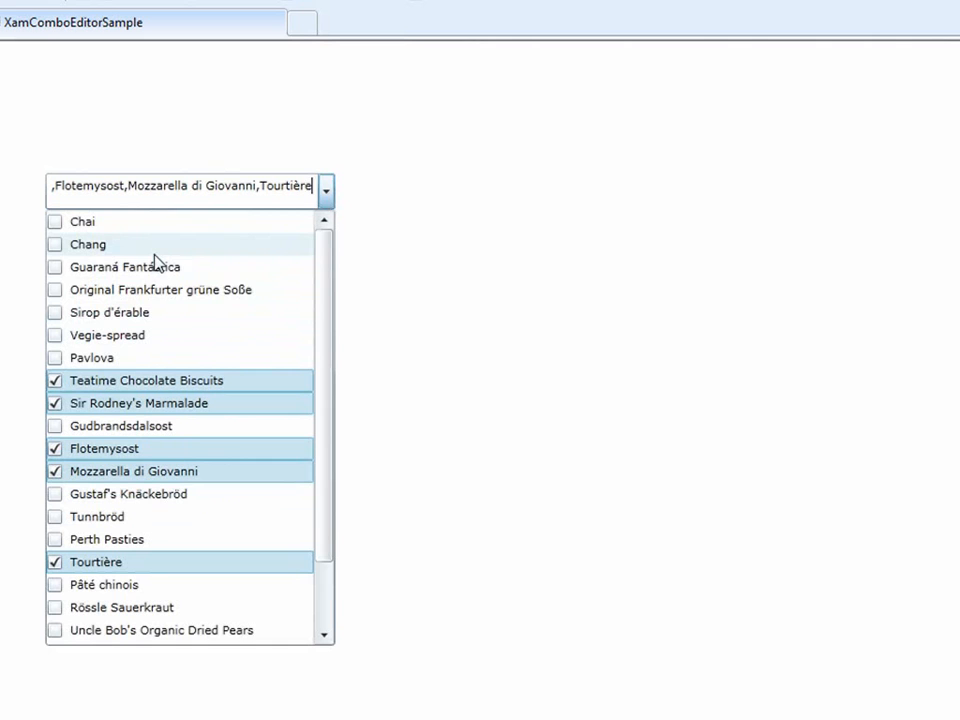
mouse_move(147, 343)
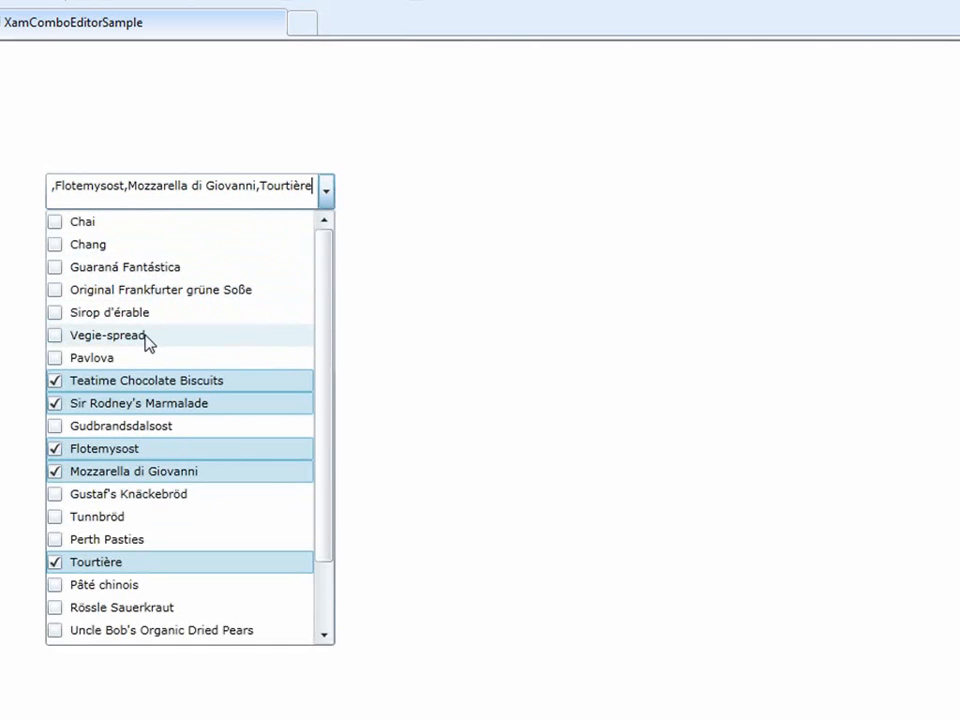
mouse_move(348, 196)
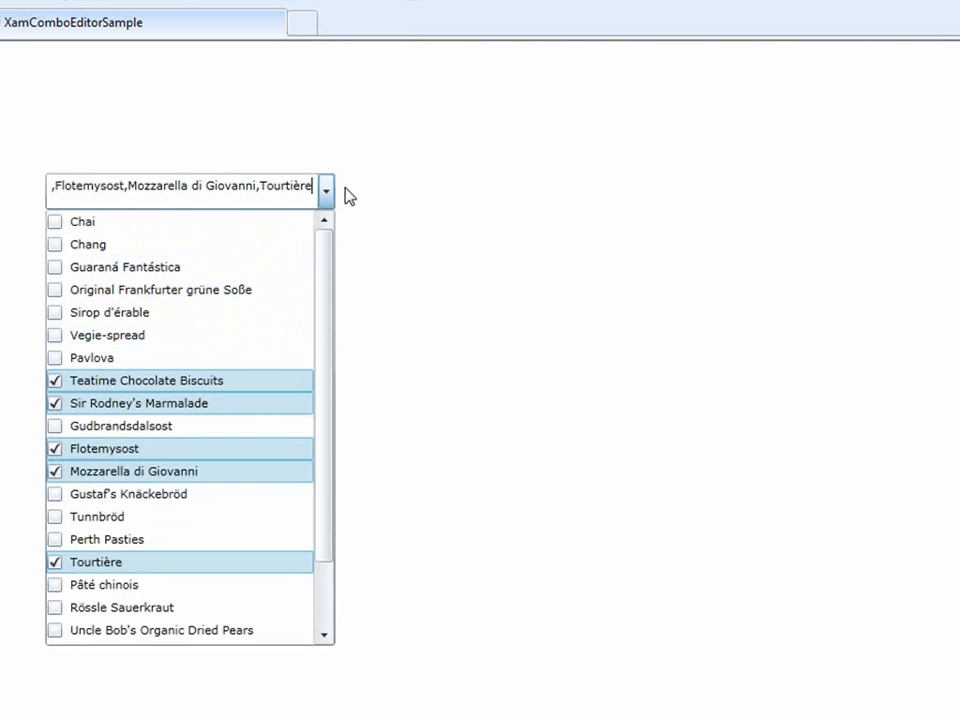
left_click(325, 190)
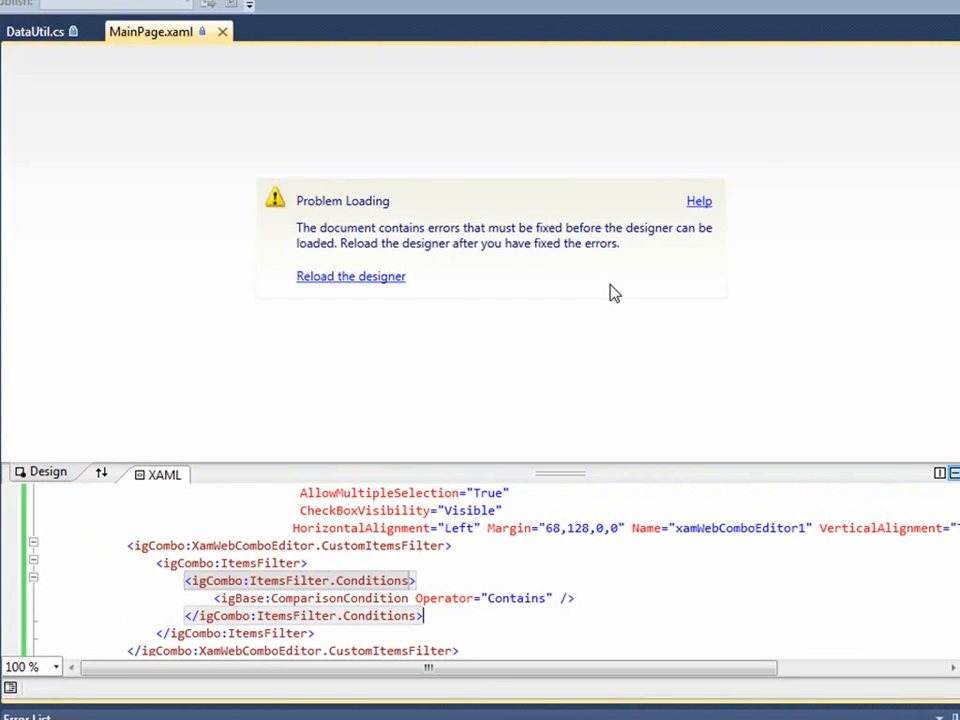
Reload the designer and insert the DataTemplate snippet into the combo's XAML
left_click(350, 276)
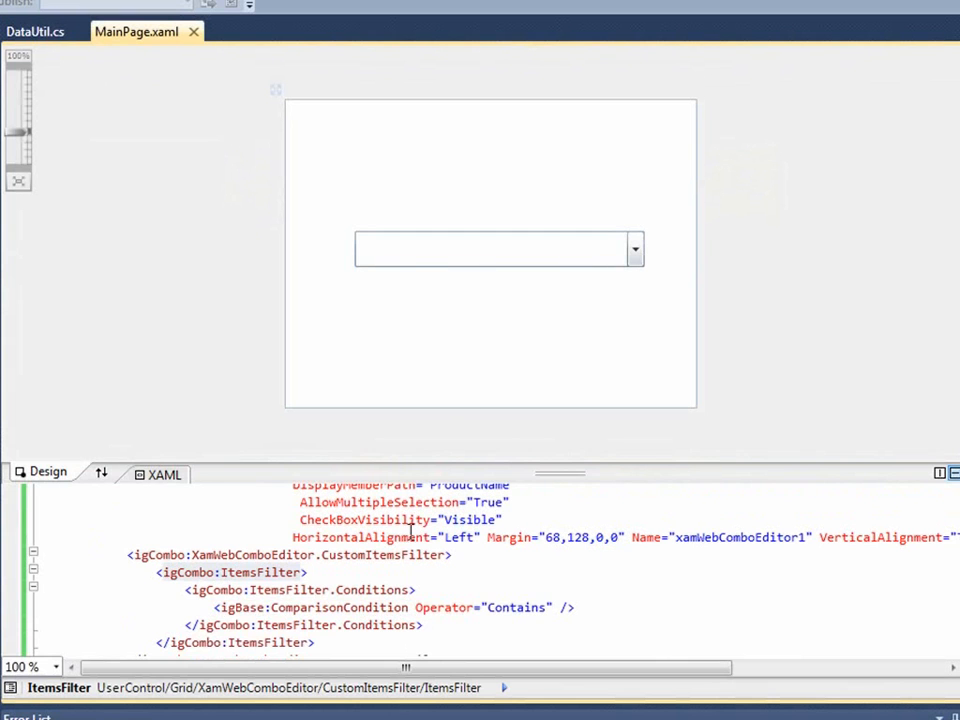
left_click(497, 248)
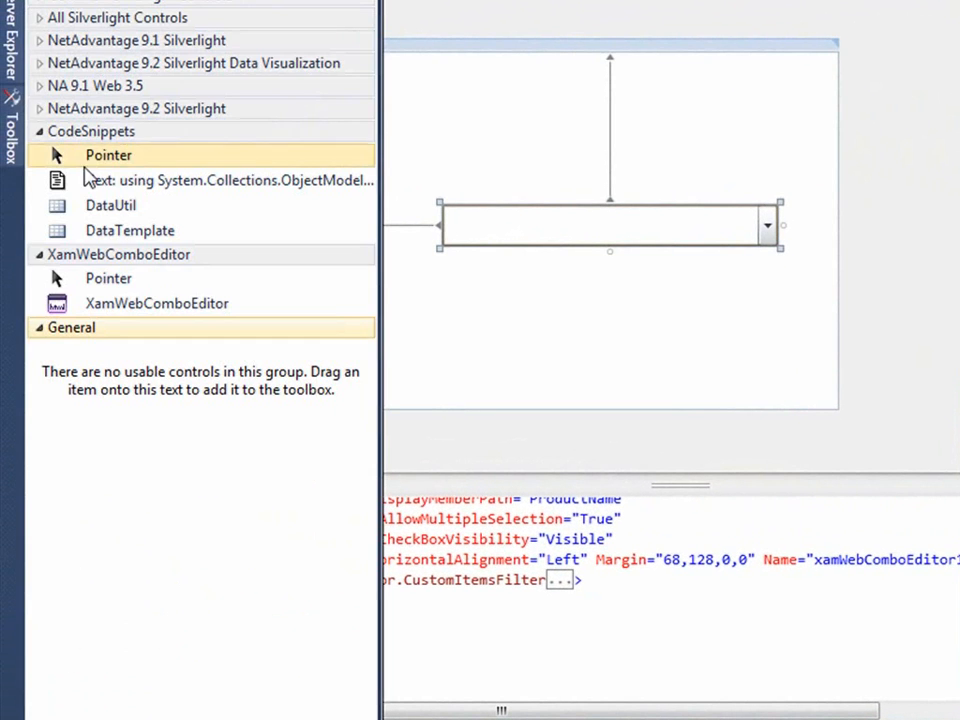
left_click(129, 230)
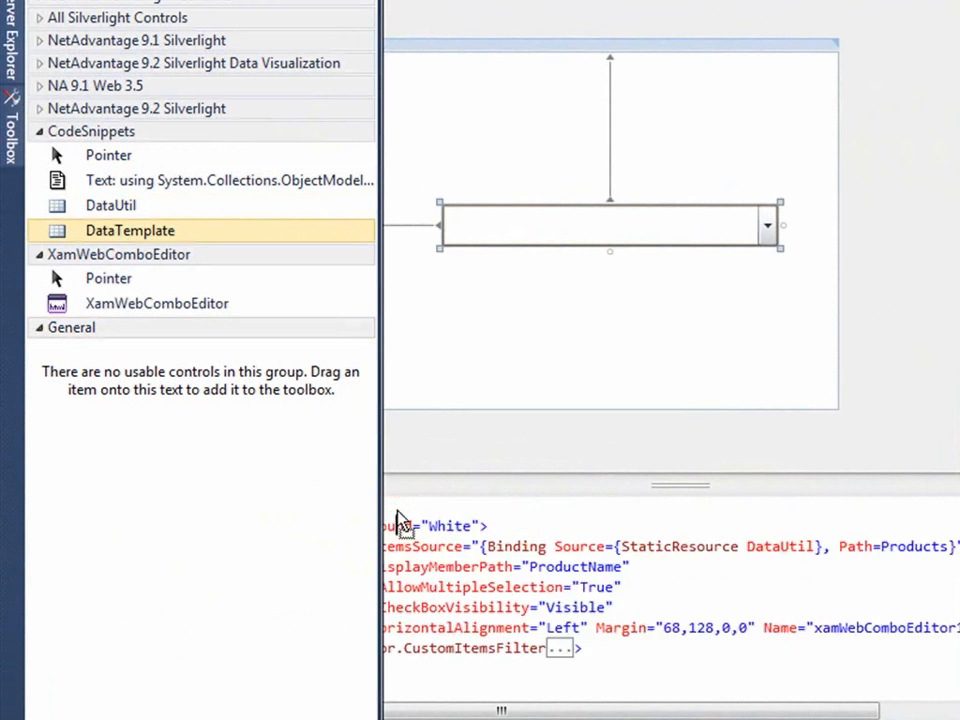
scroll("down", 3)
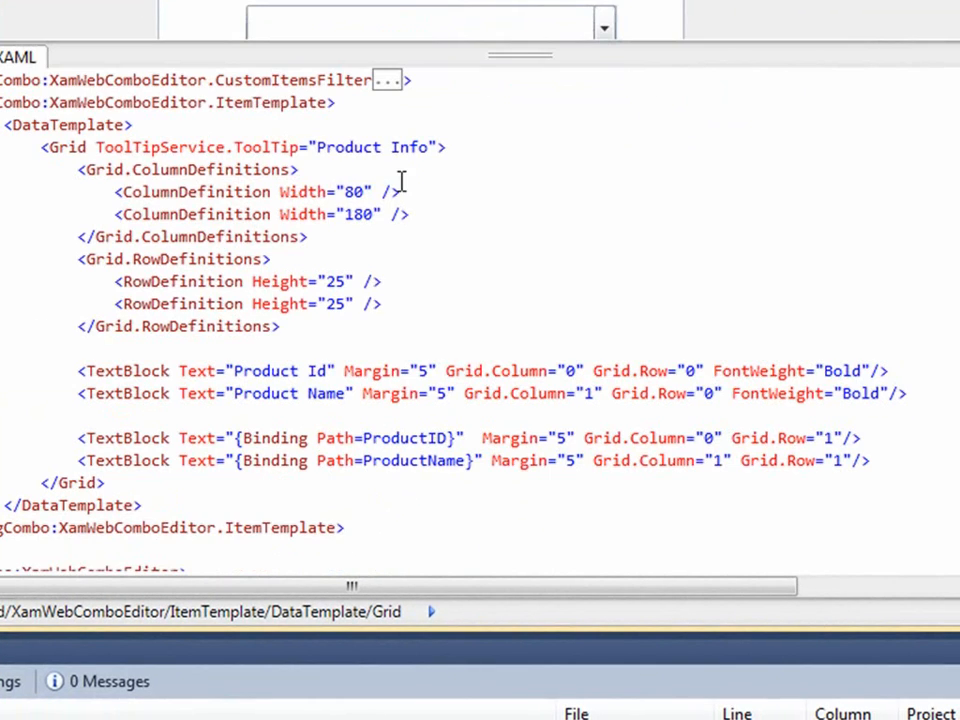
Review the ItemTemplate grid with Product Id and Product Name headings
double_click(65, 147)
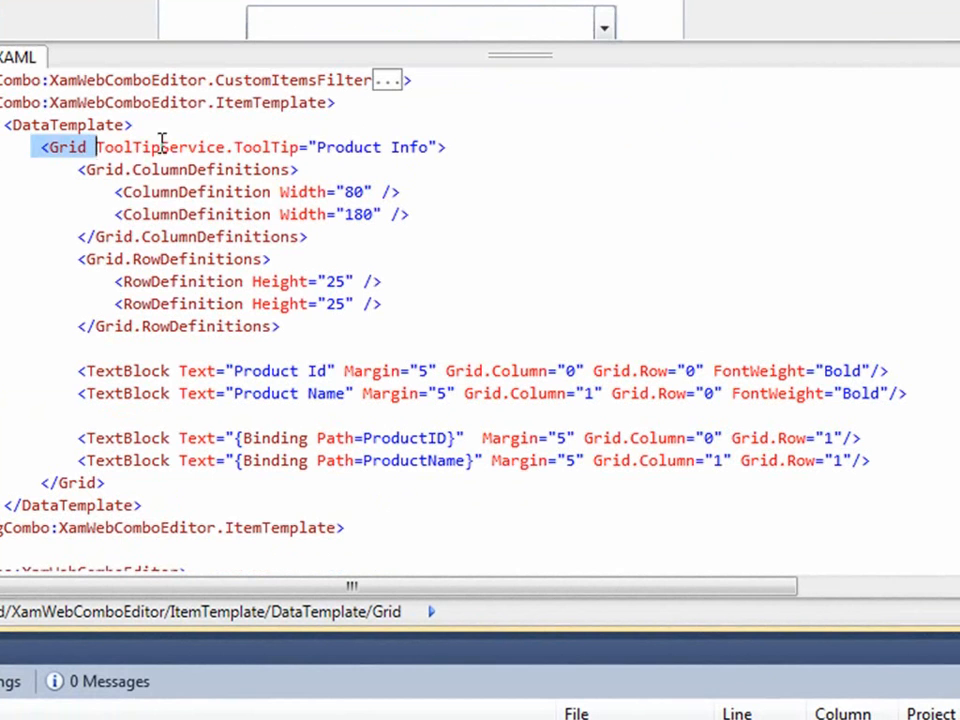
left_click_drag(96, 147, 400, 192)
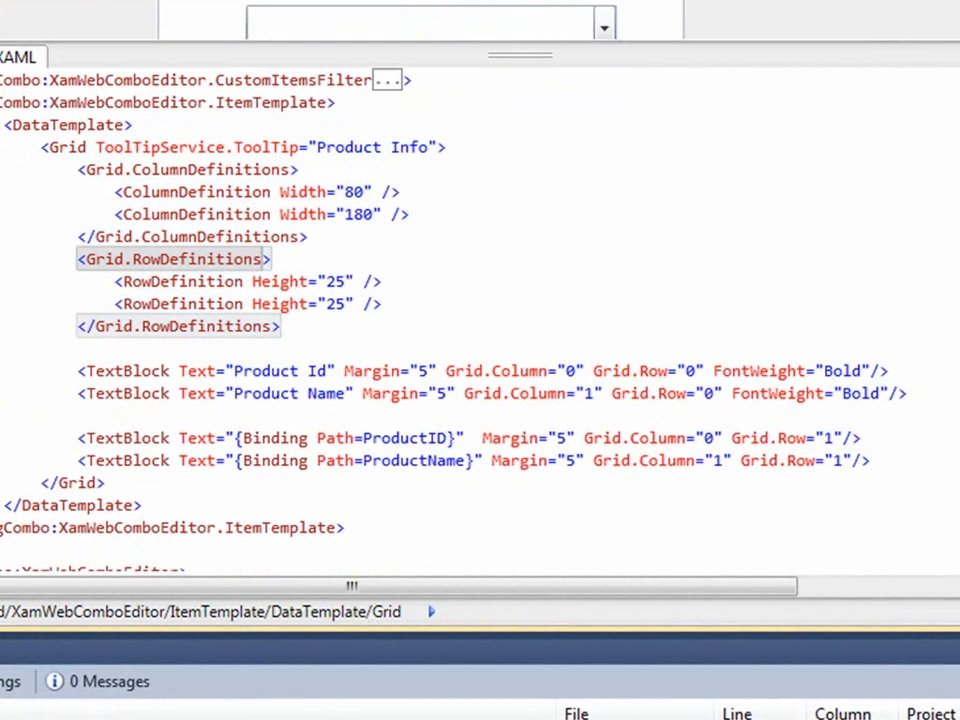
scroll("down", 3)
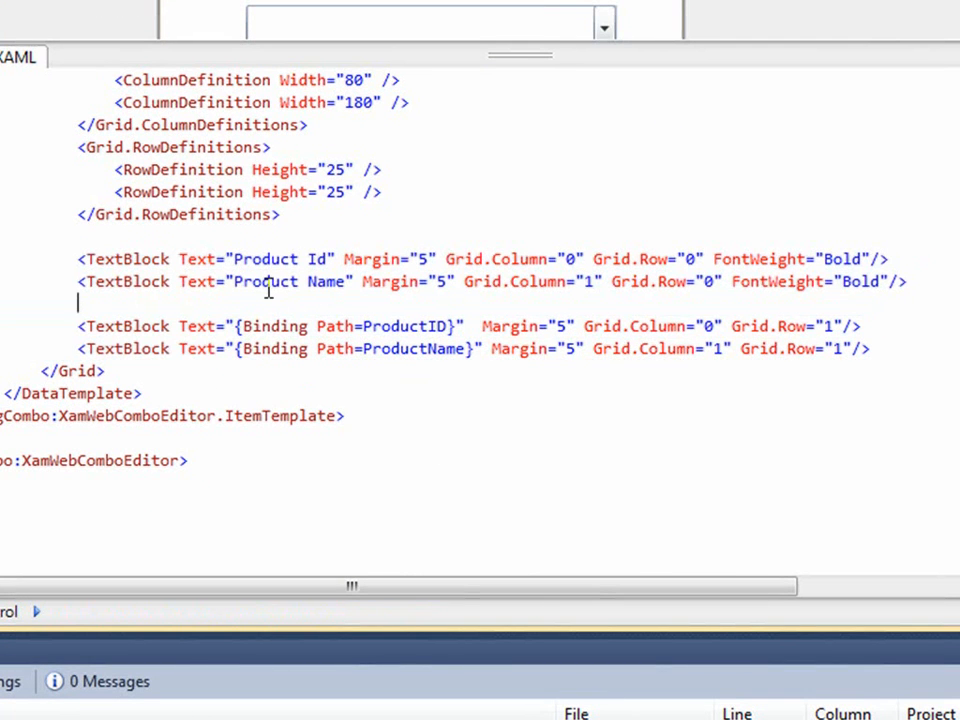
mouse_move(268, 290)
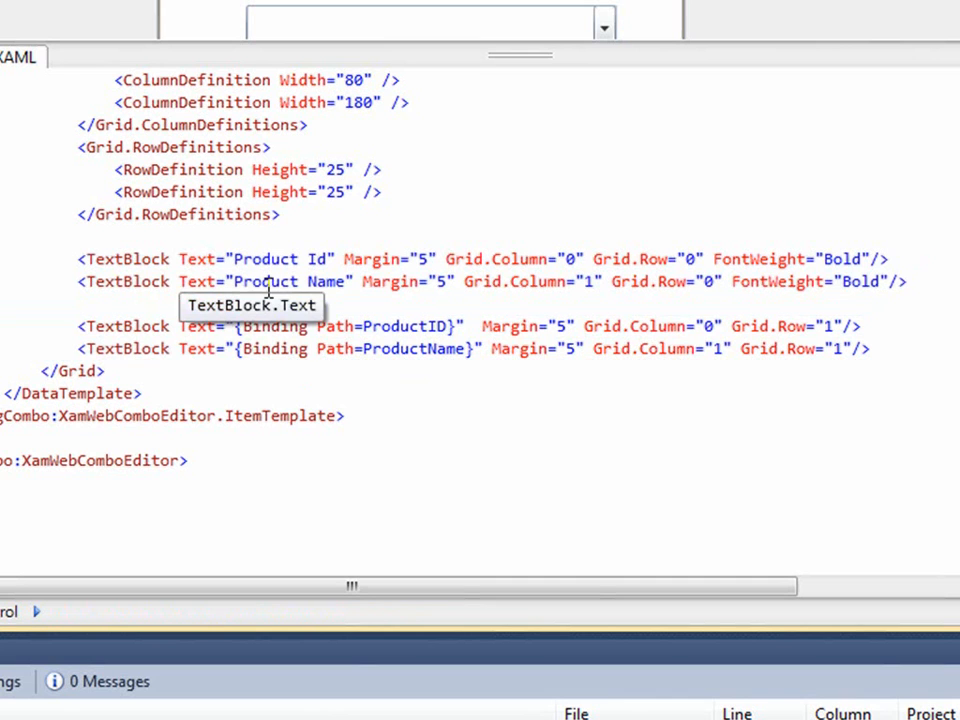
mouse_move(158, 366)
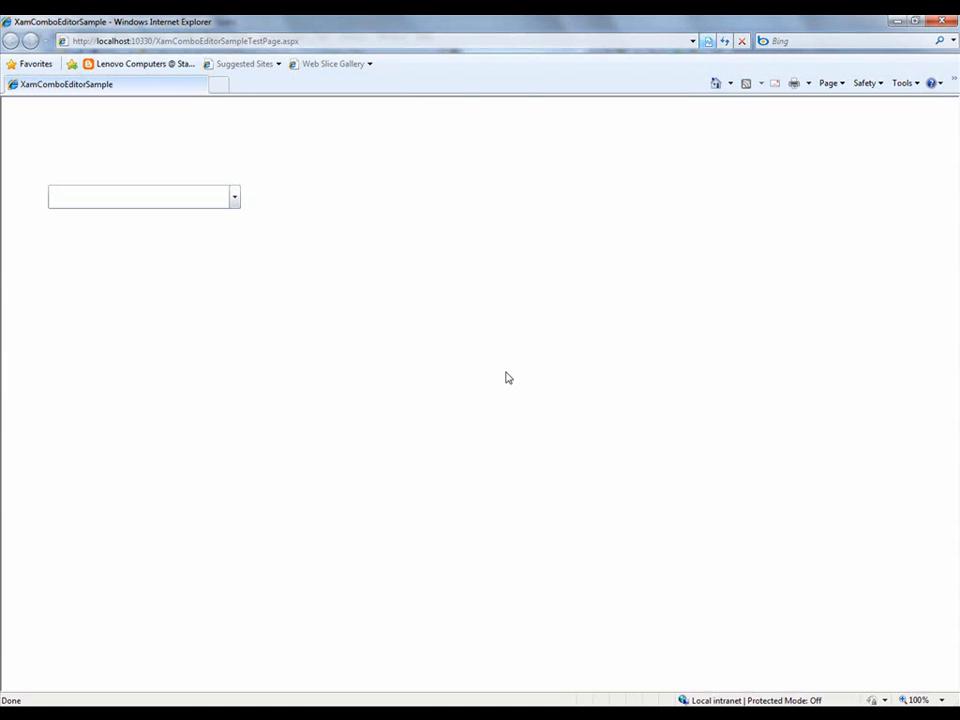
Tick Chai, Chang through Sirop d'érable in the templated combo, then filter by 'o'
left_click(234, 196)
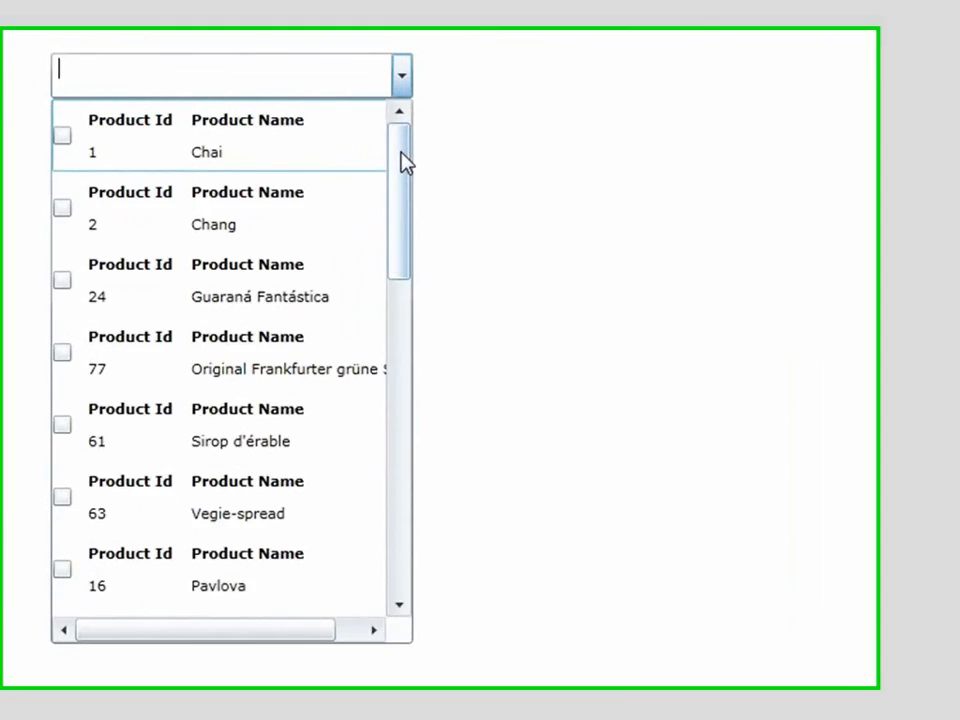
scroll("down", 3)
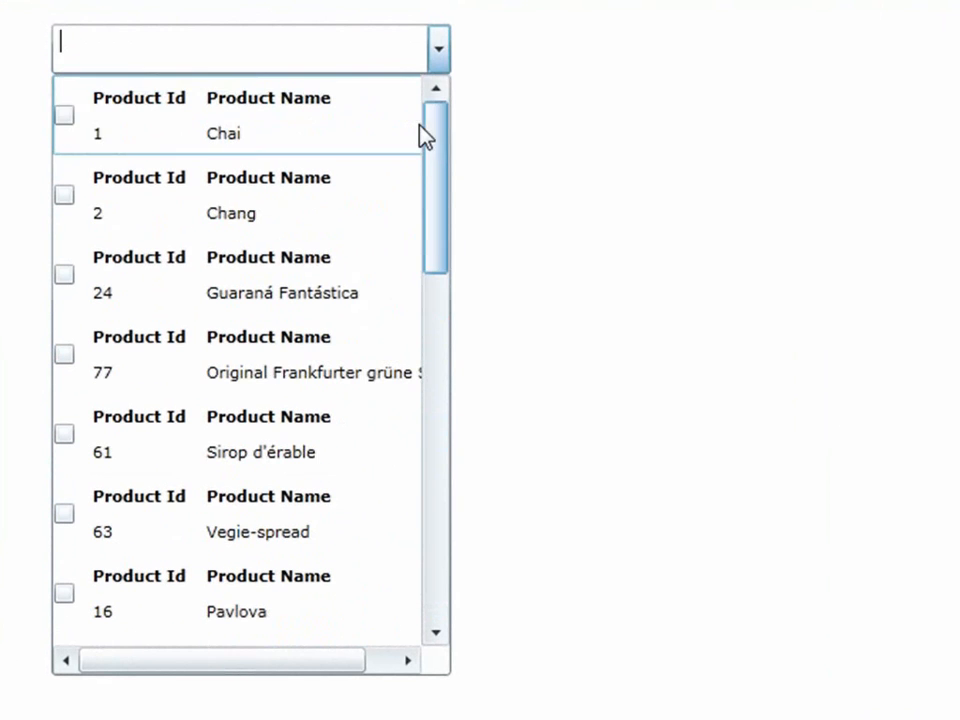
left_click(64, 195)
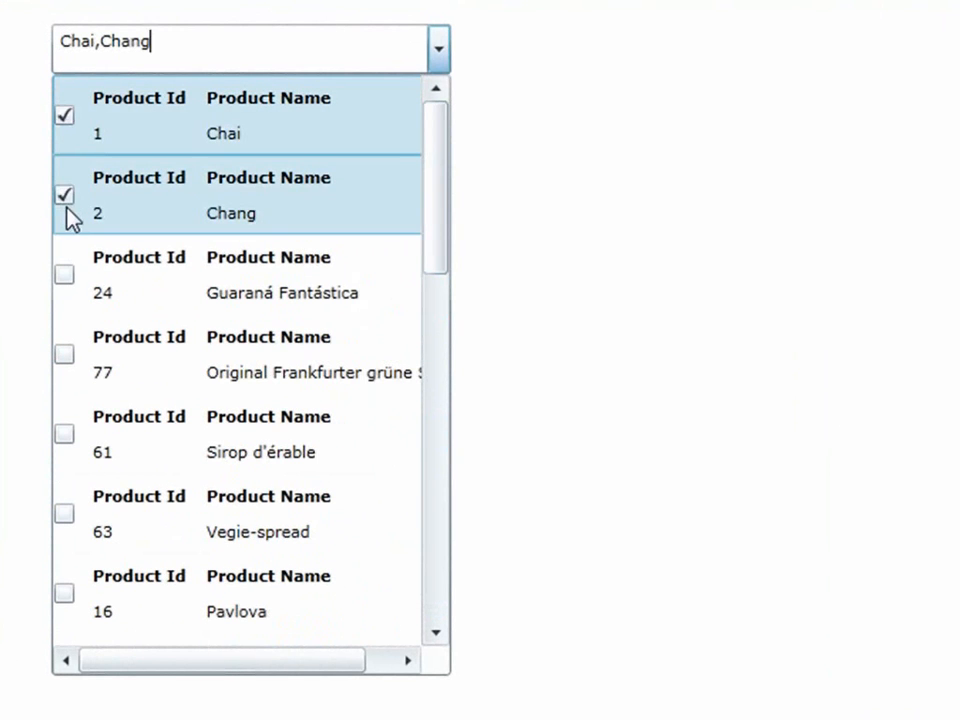
left_click(64, 354)
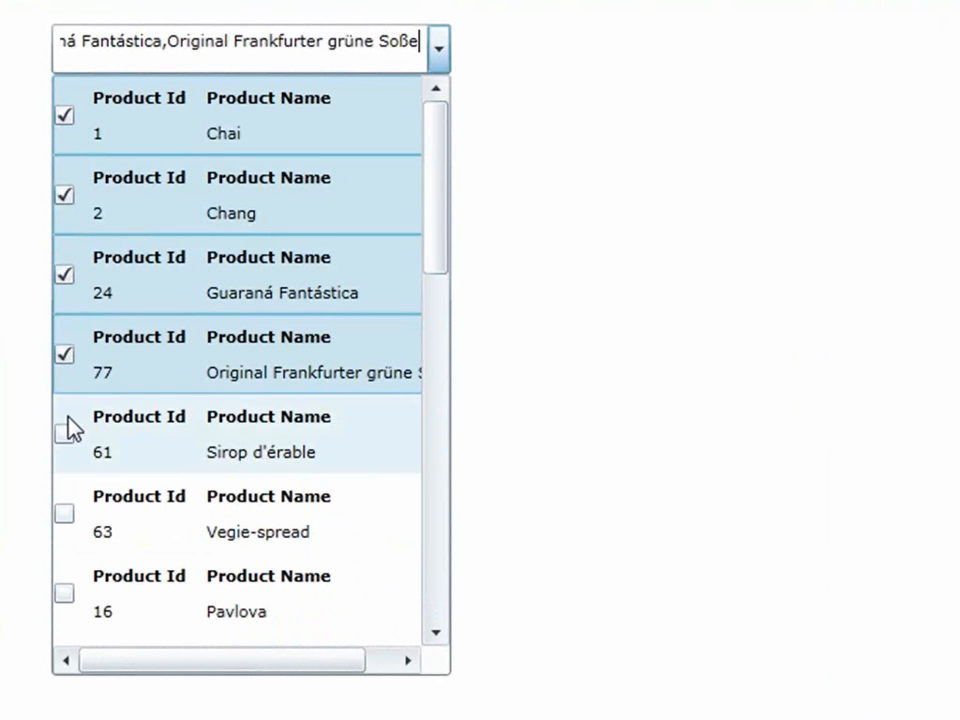
left_click(64, 428)
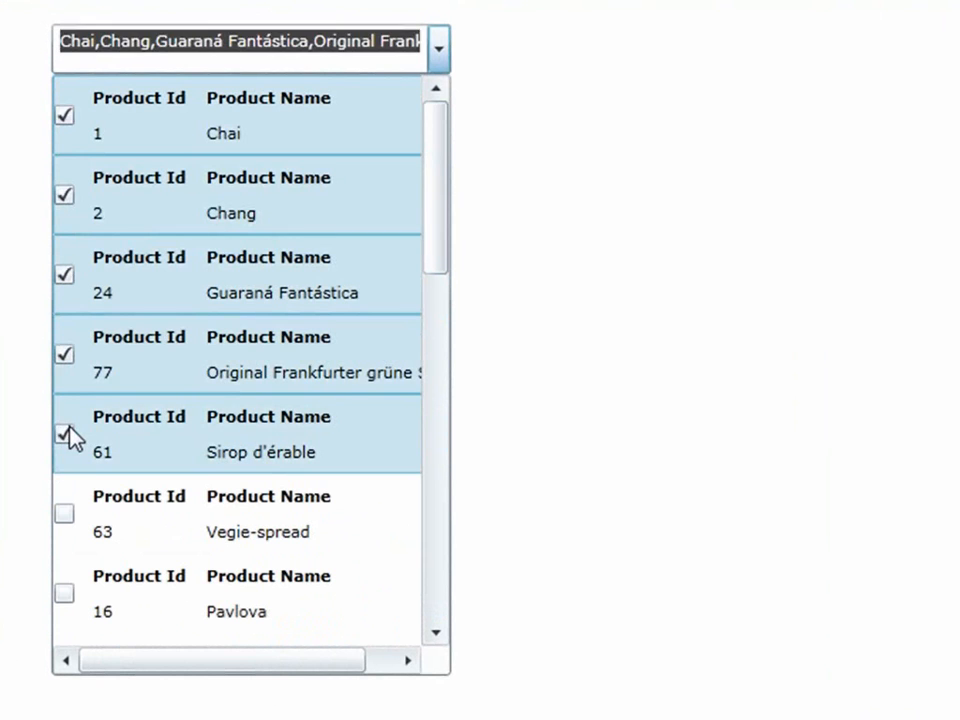
type("o")
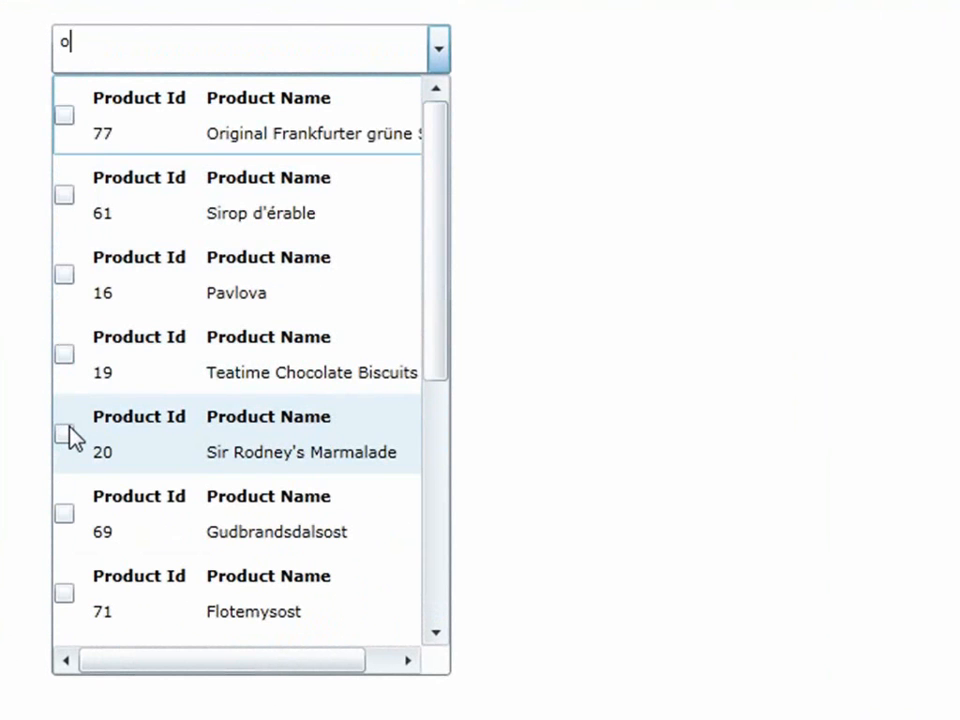
scroll("down", 3)
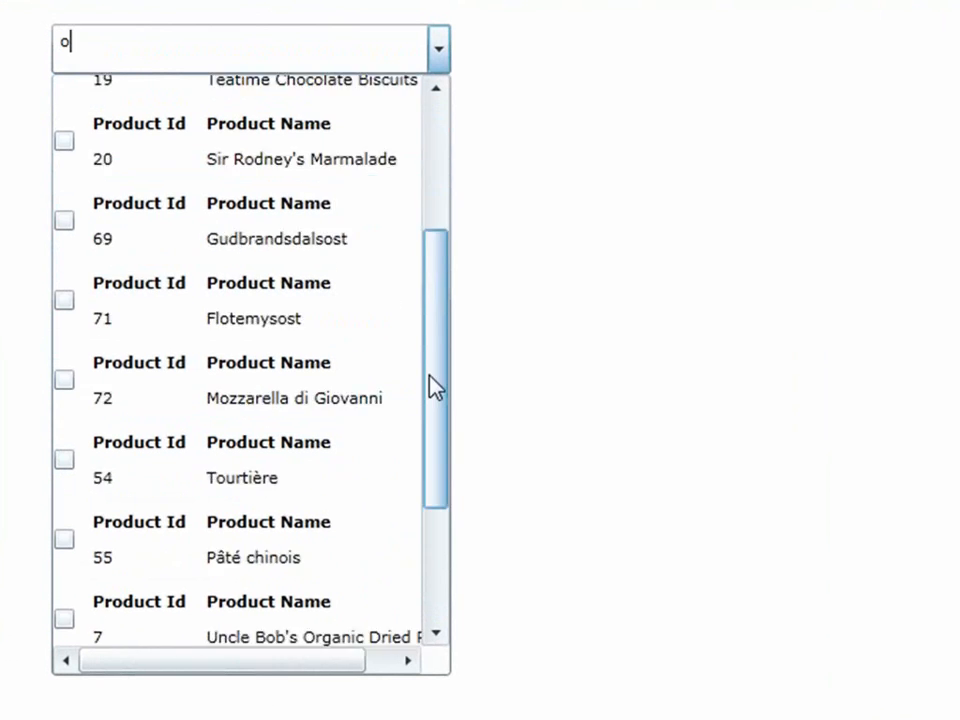